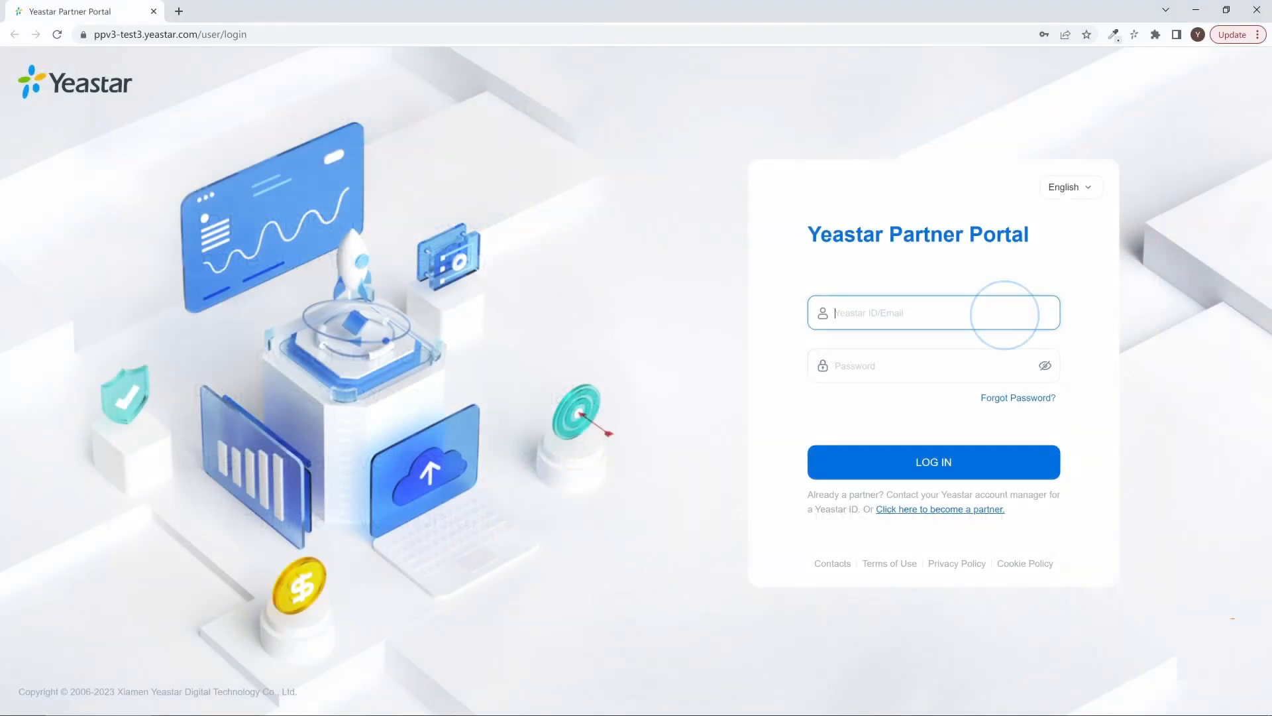
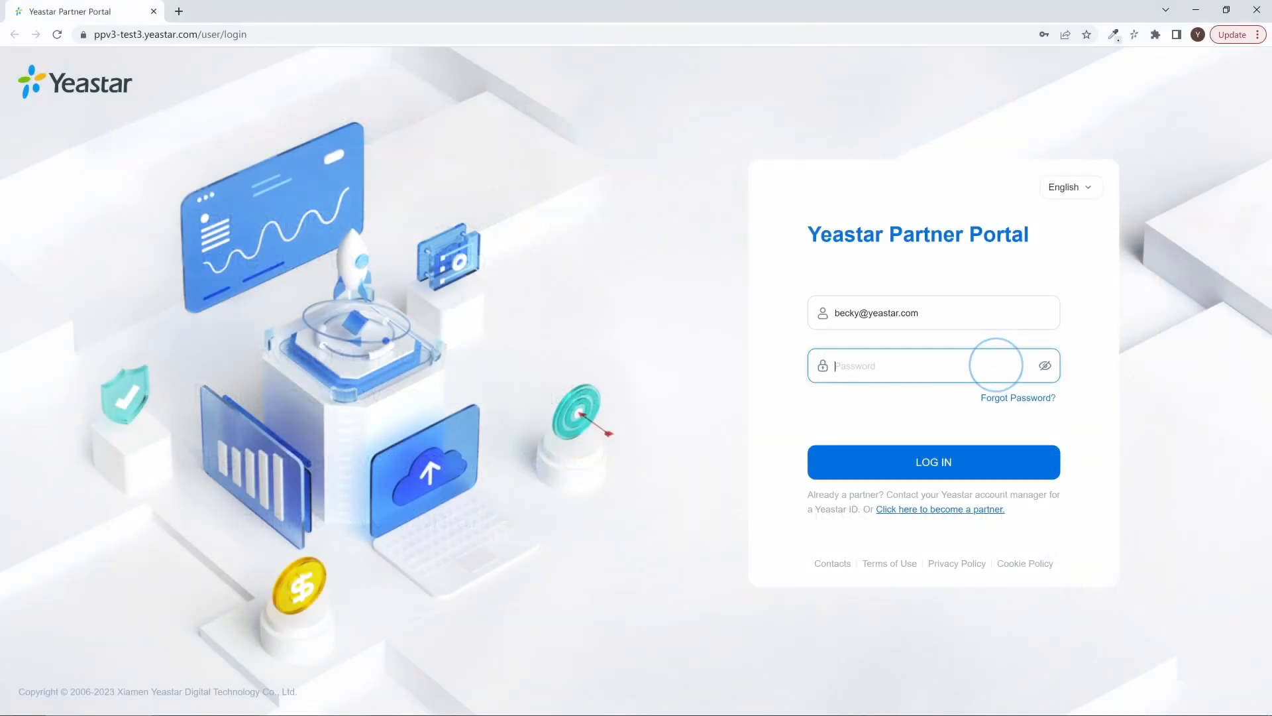
{"action": "left_click", "coordinate": [932, 461]}
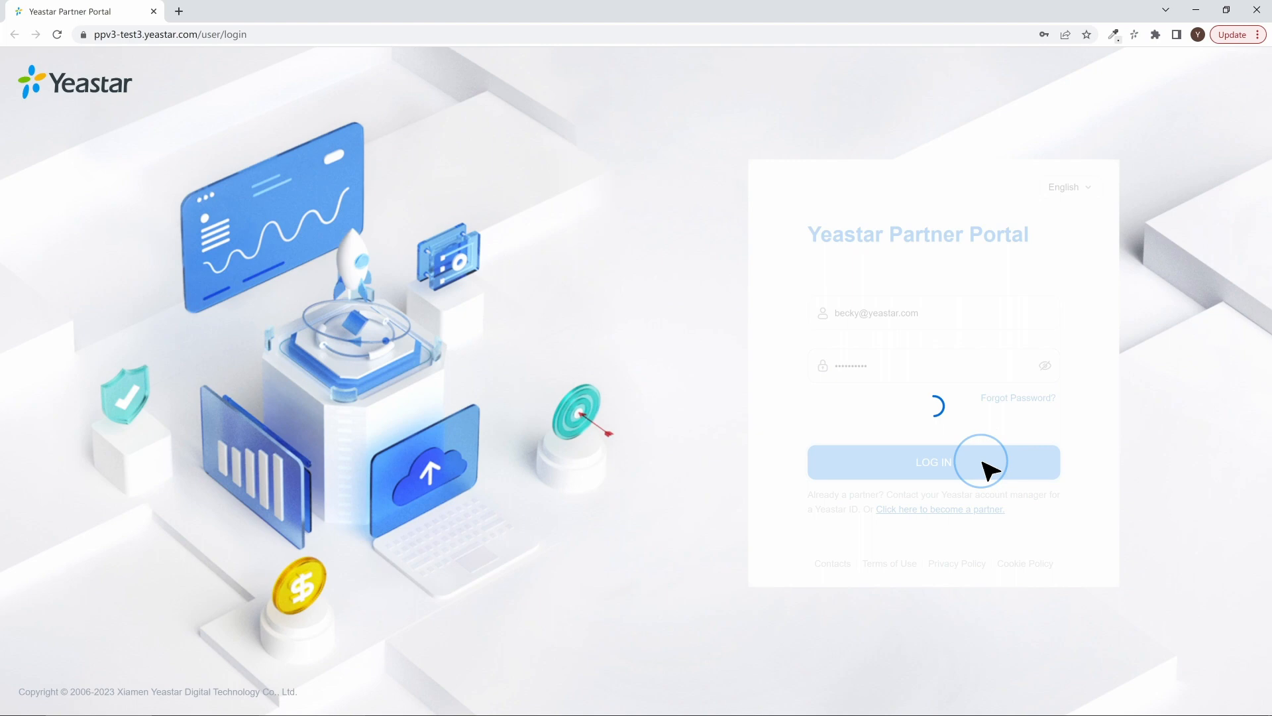
{"action": "left_click", "coordinate": [932, 461]}
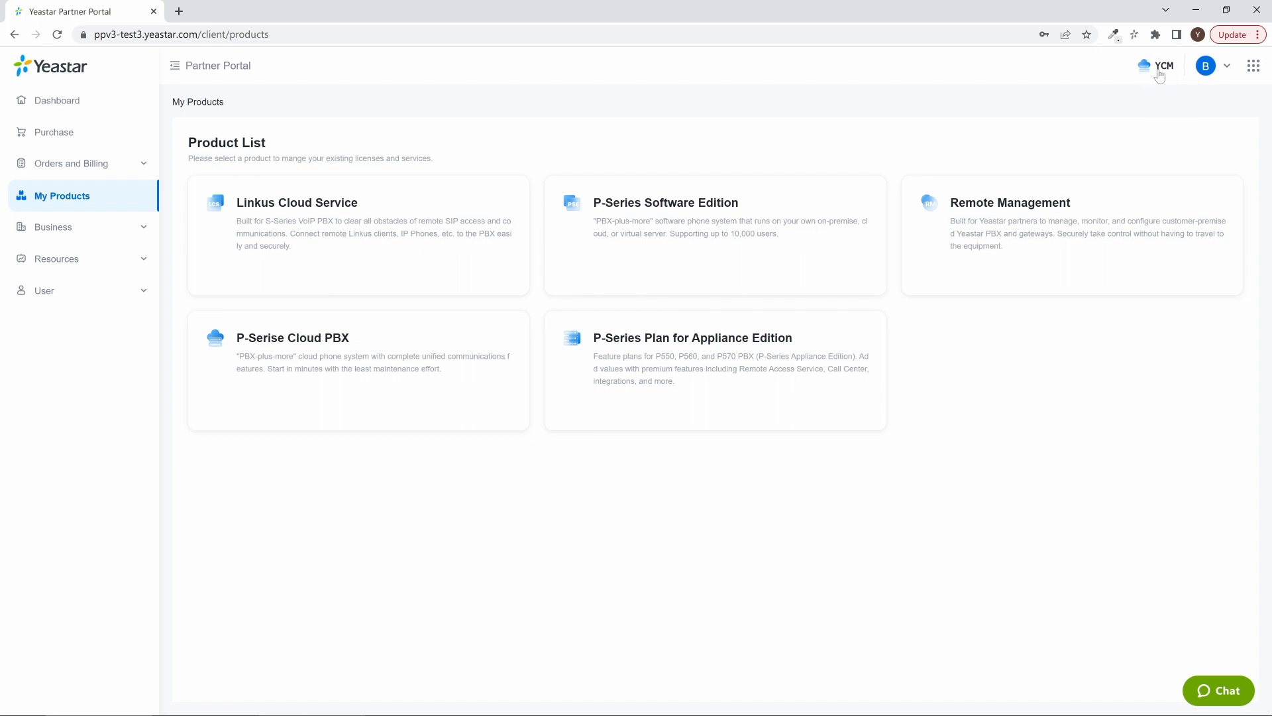
Open Yeastar Central Management and go to Repository > Provisioning Template.
{"action": "left_click", "coordinate": [1163, 66]}
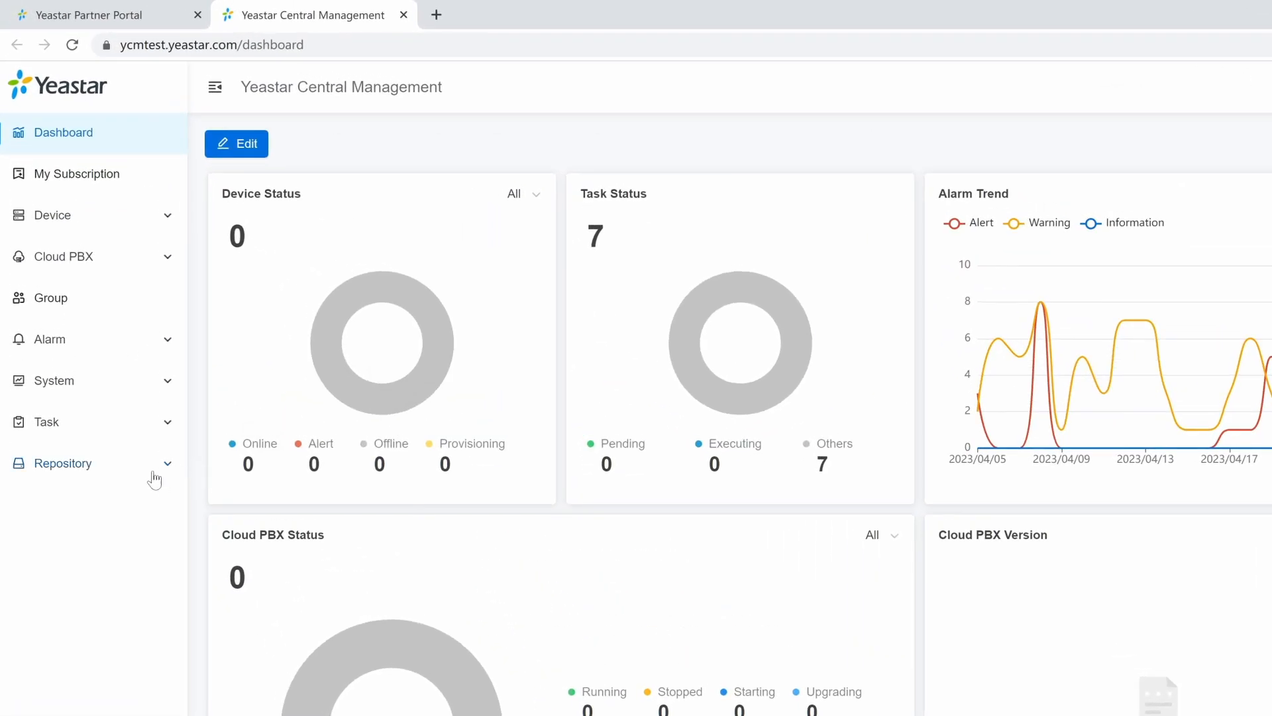
{"action": "left_click", "coordinate": [91, 586]}
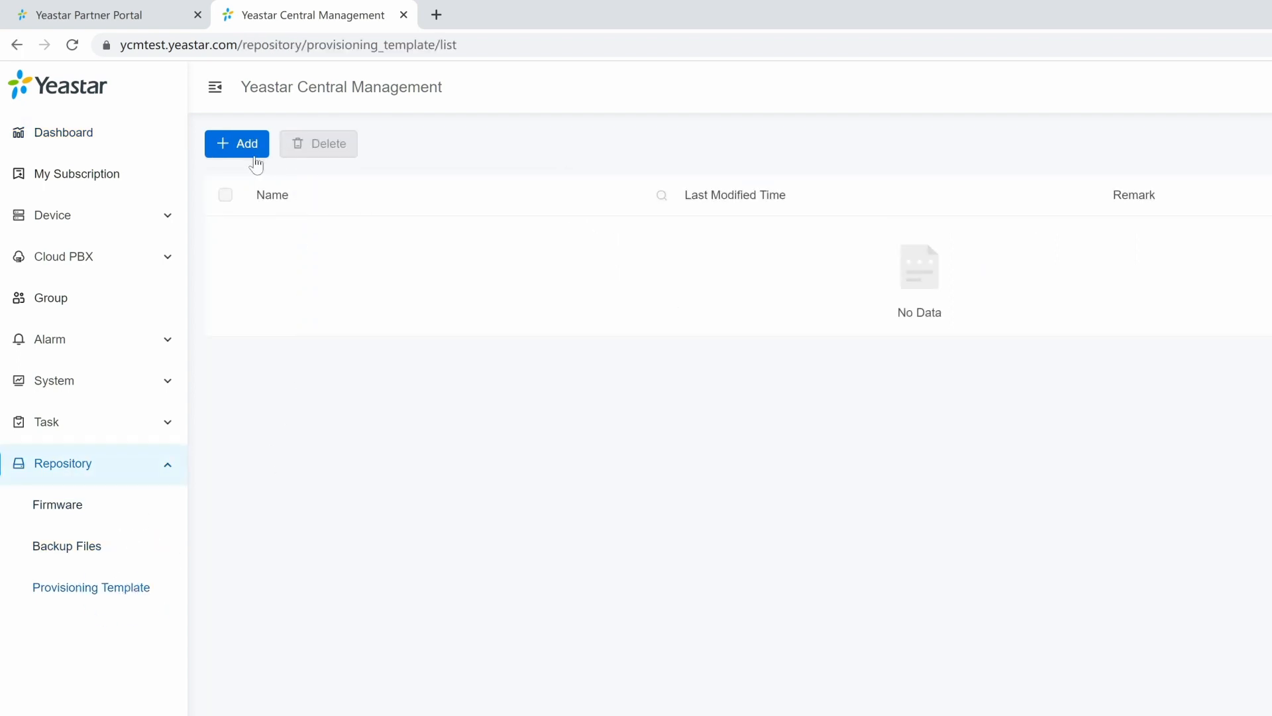
Add template 'Auto-Provision 1' with remark 1 and start bulk-adding extensions.
{"action": "left_click", "coordinate": [236, 144]}
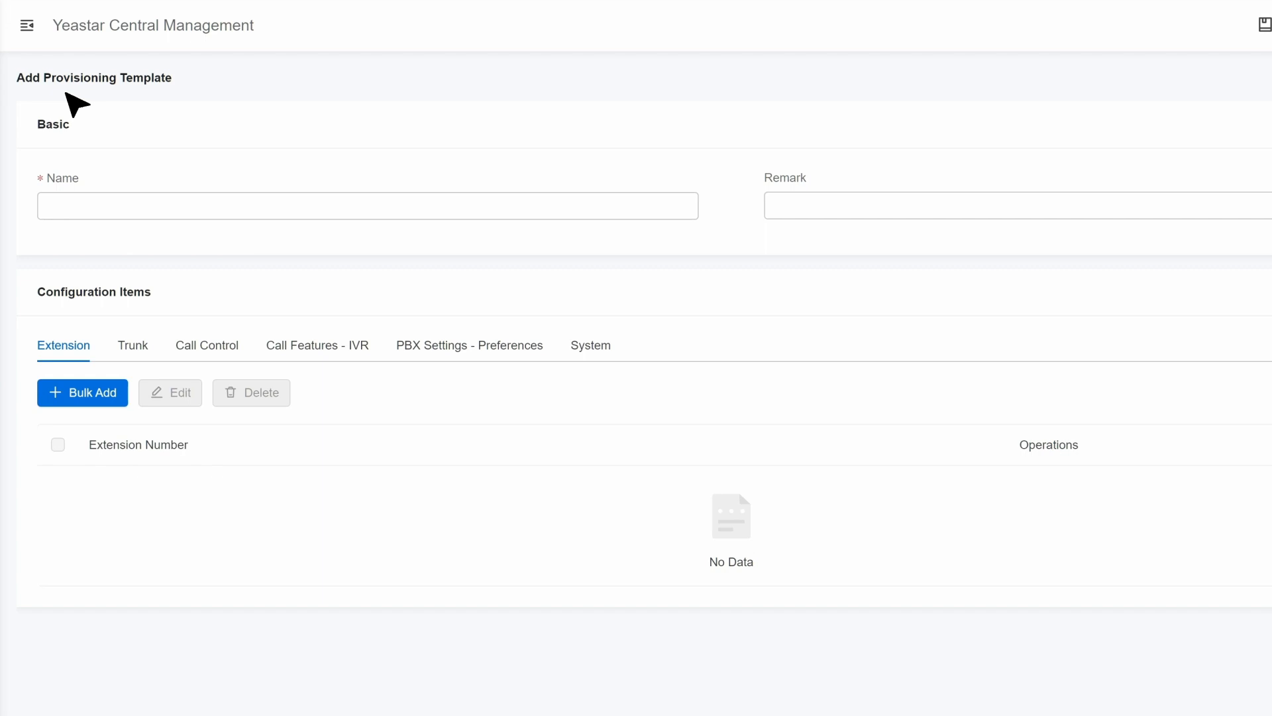
{"action": "left_click", "coordinate": [367, 205]}
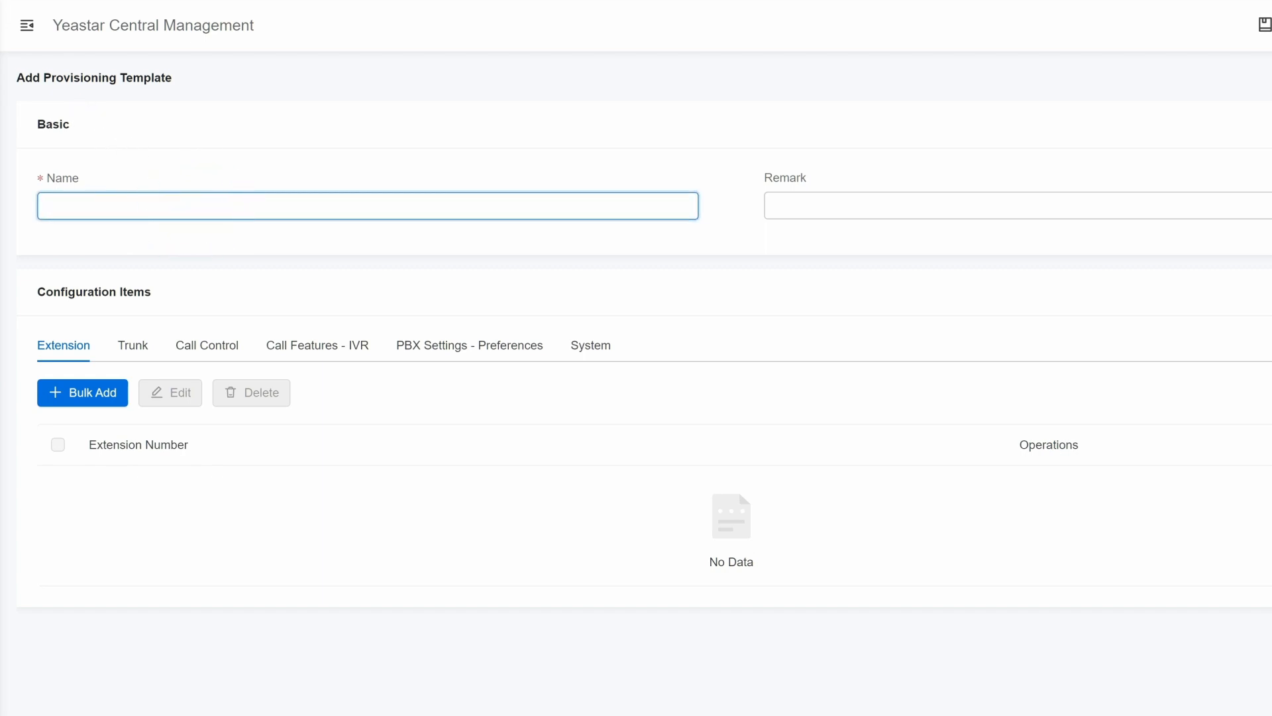
{"action": "type", "text": "Auto-Provision 1"}
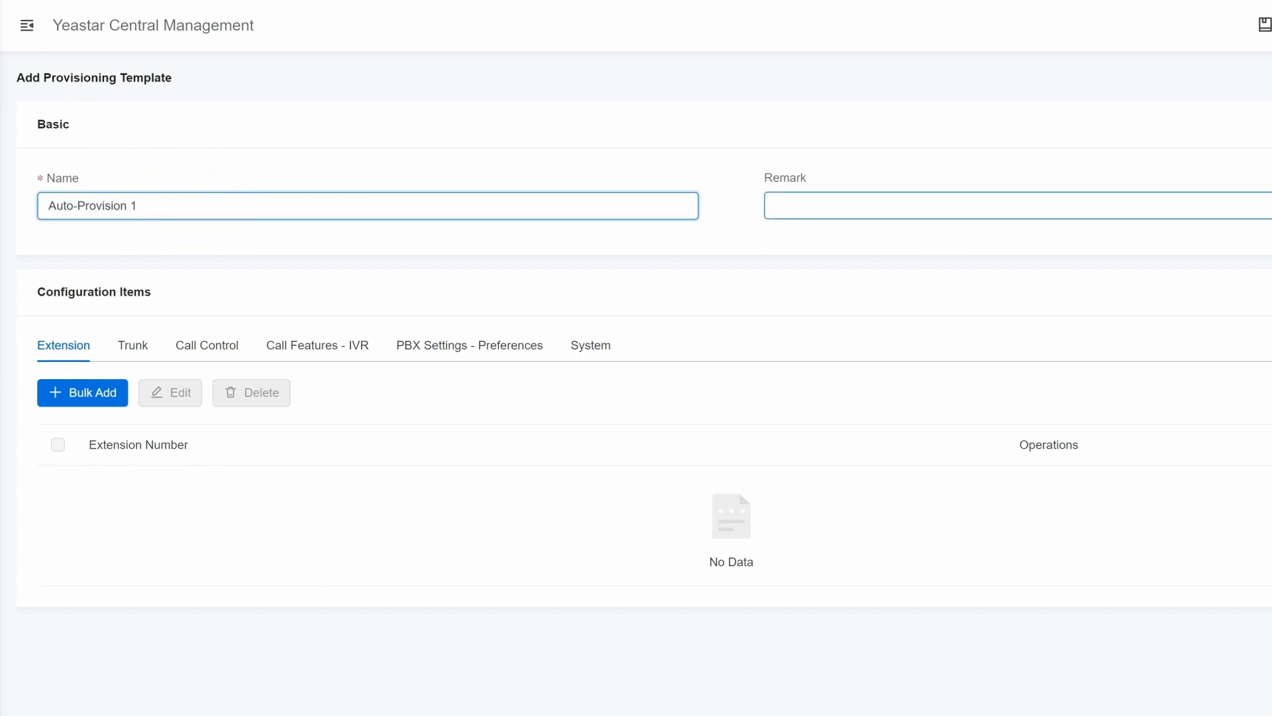
{"action": "type", "text": "1"}
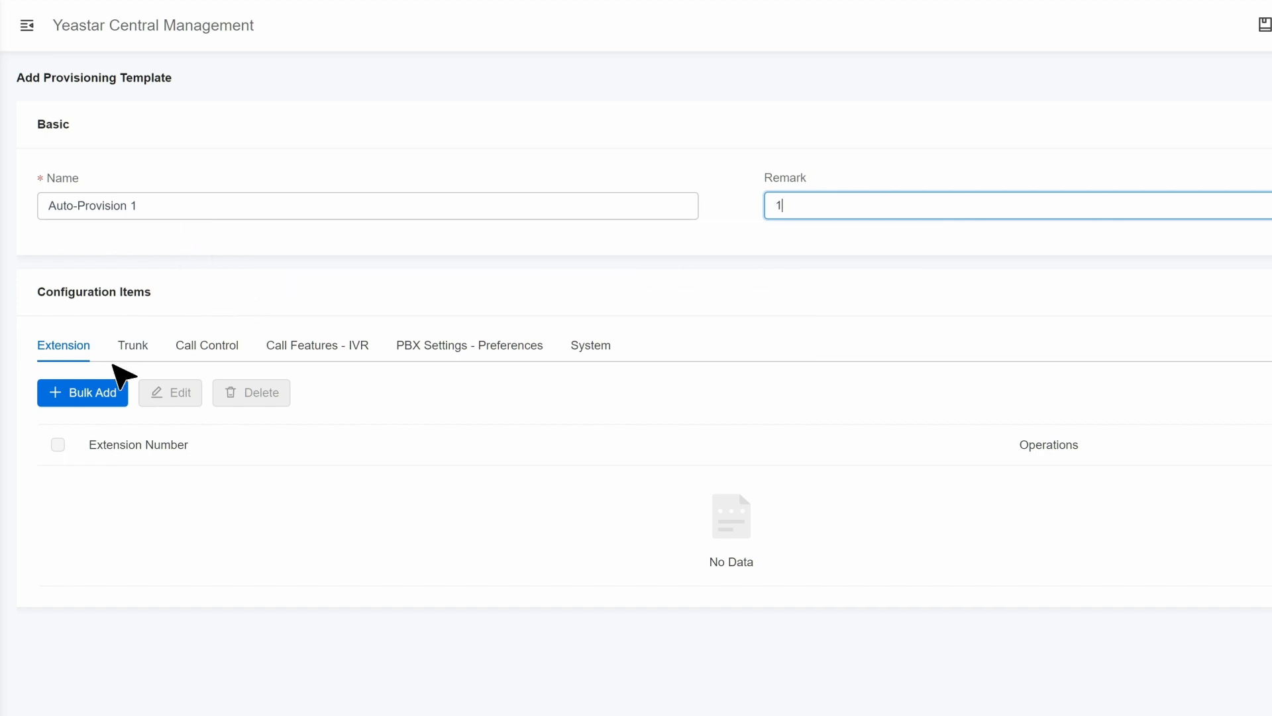
{"action": "left_click", "coordinate": [82, 391]}
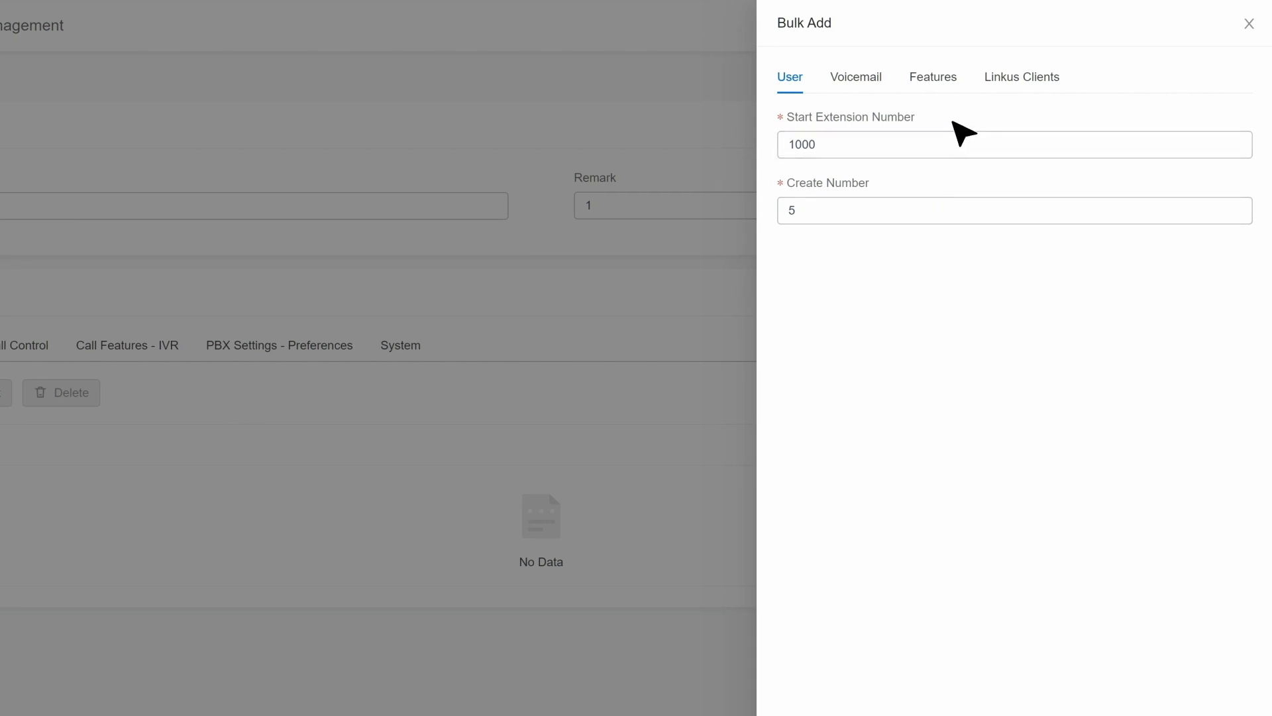
{"action": "mouse_move", "coordinate": [940, 196]}
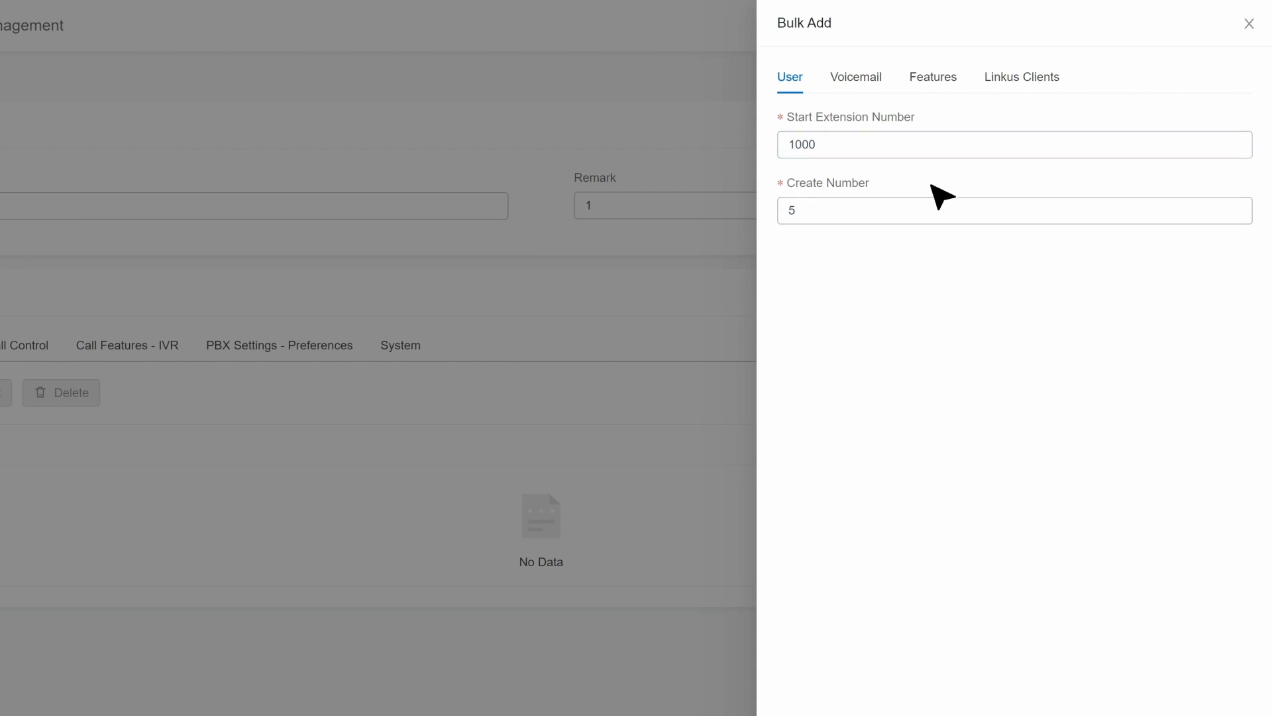
Bulk-add extensions 1000–1004 with voicemail and Linkus client configuration items included.
{"action": "left_click", "coordinate": [854, 76]}
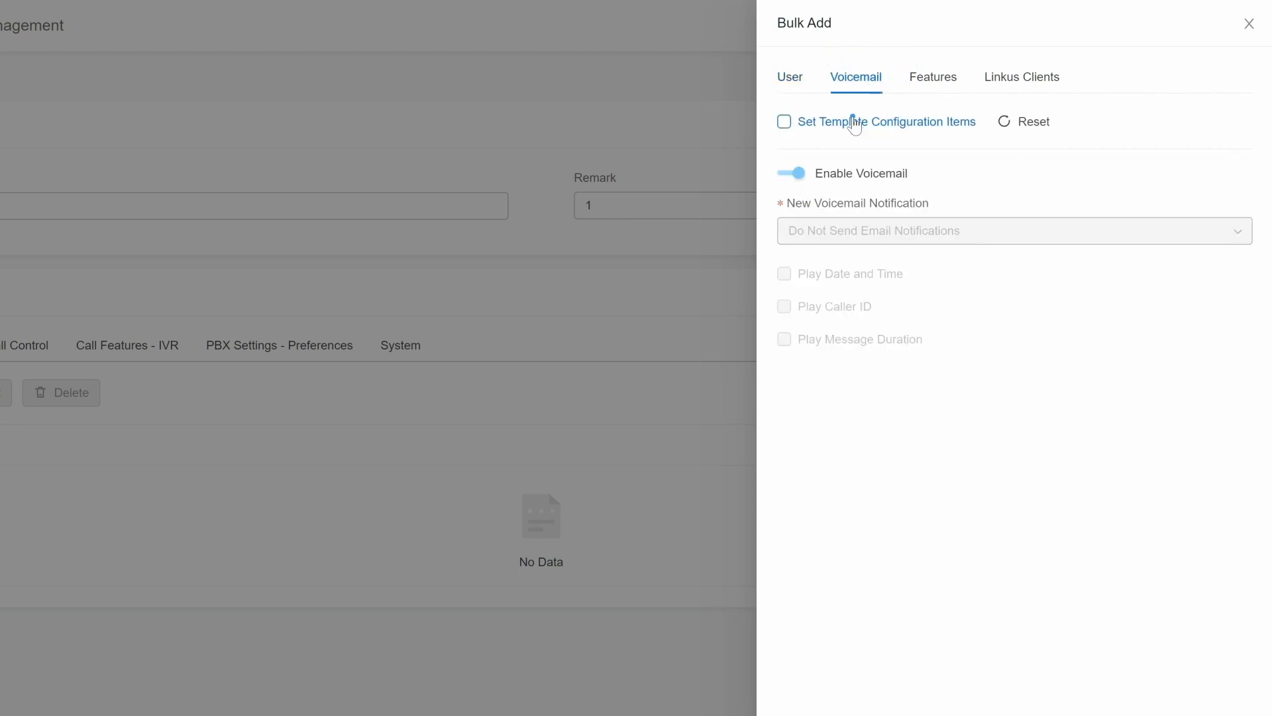
{"action": "left_click", "coordinate": [784, 121]}
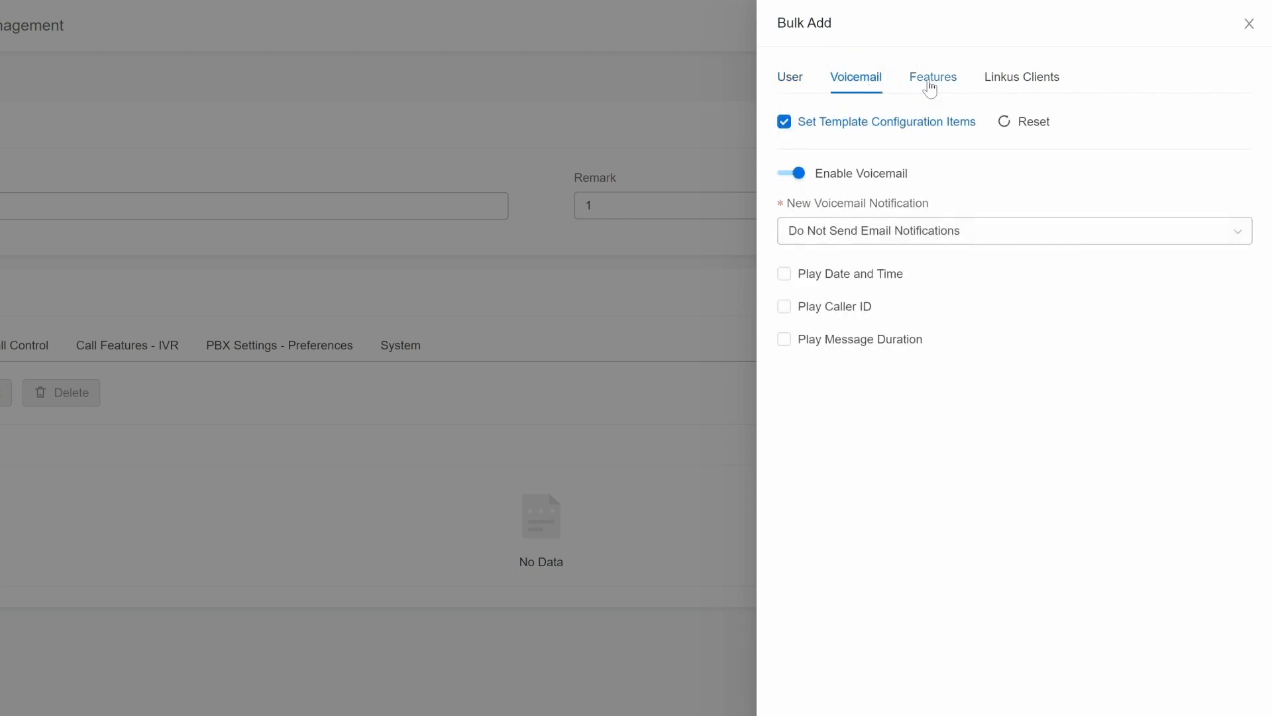
{"action": "left_click", "coordinate": [932, 77]}
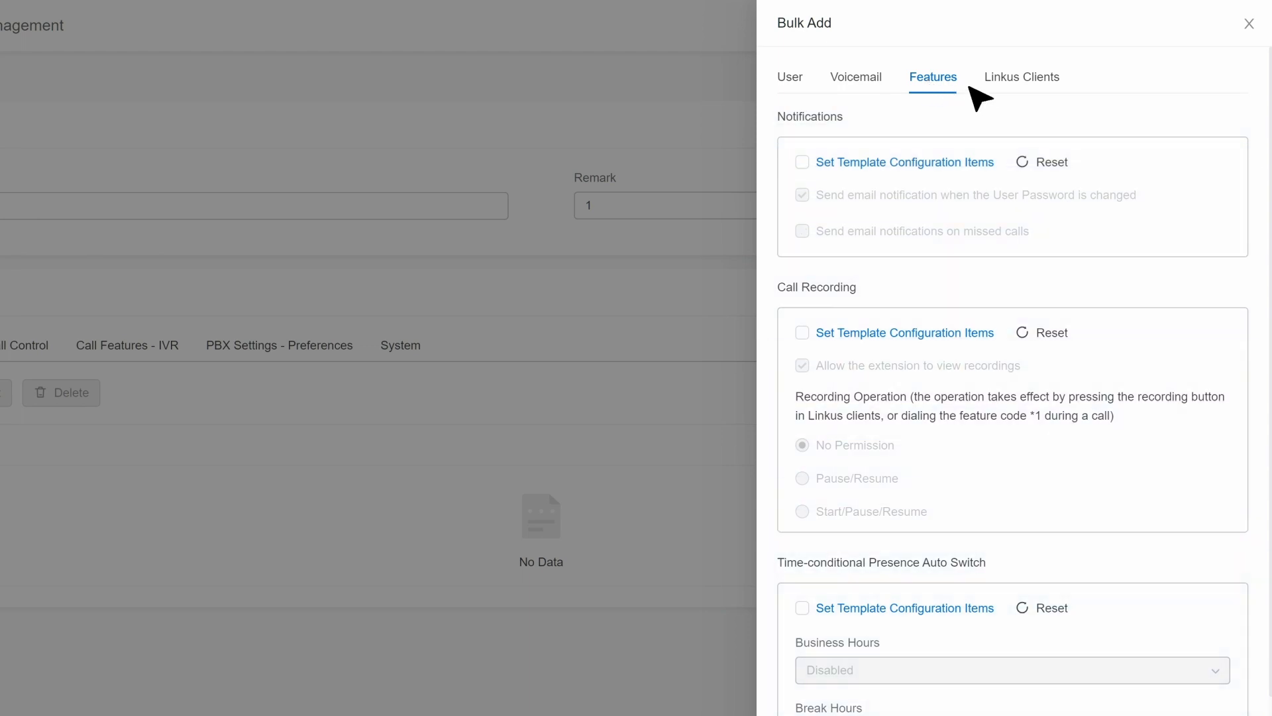
{"action": "left_click", "coordinate": [1020, 76]}
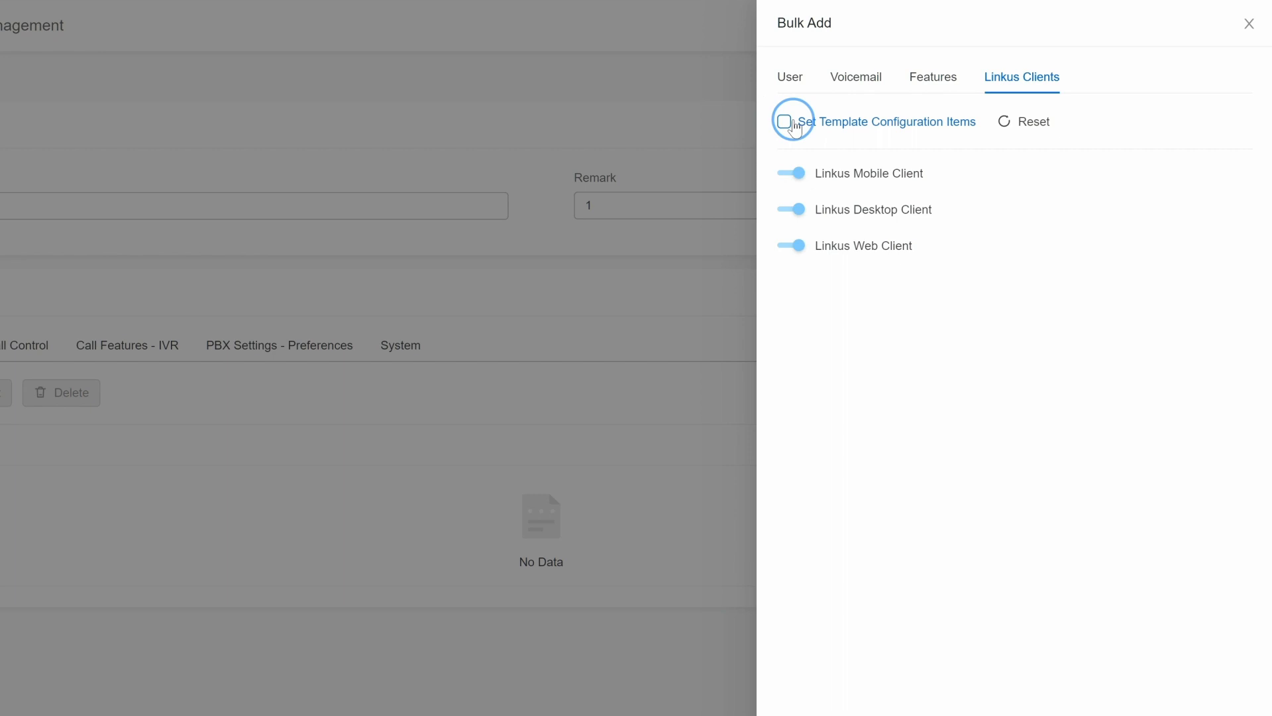
{"action": "left_click", "coordinate": [788, 121]}
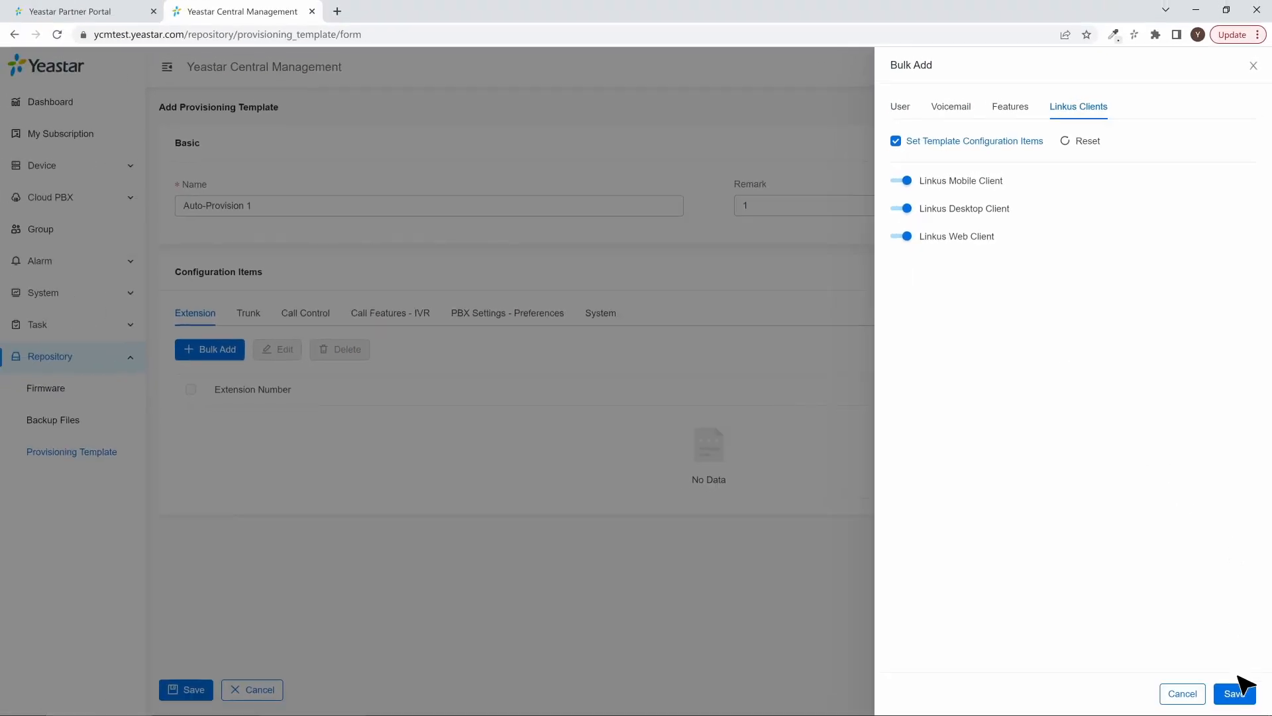
{"action": "left_click", "coordinate": [1234, 693]}
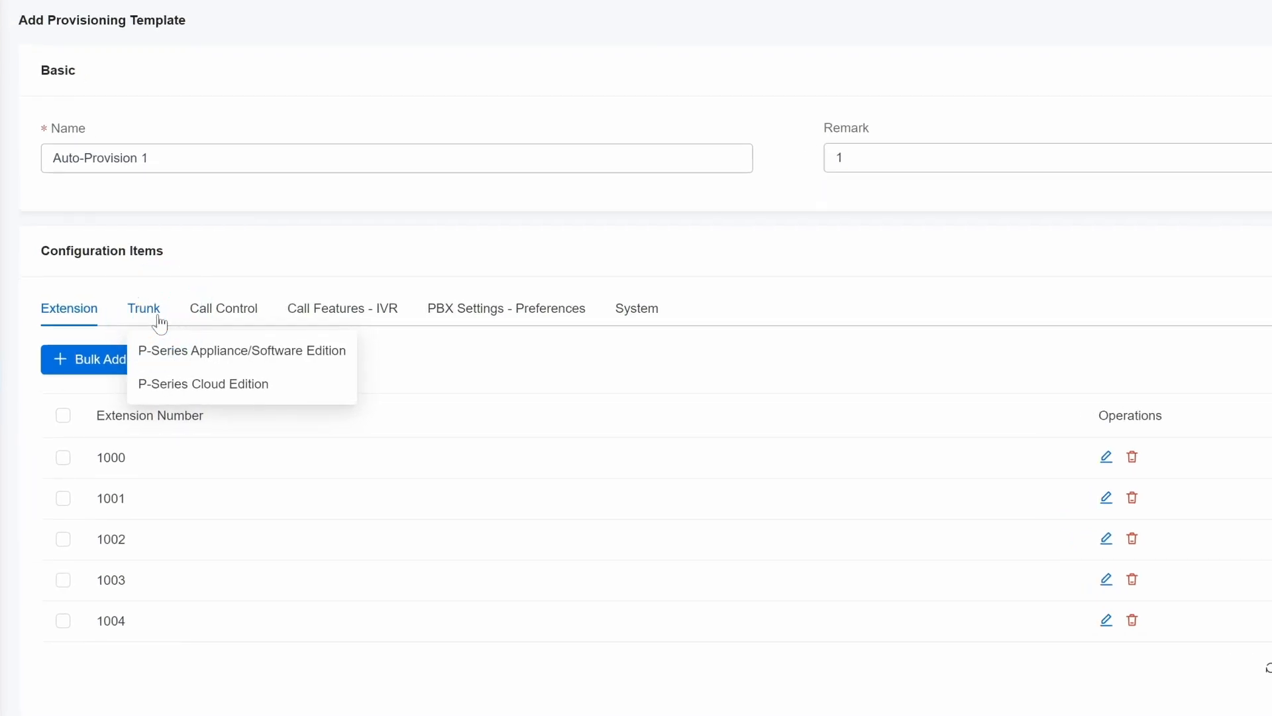
{"action": "mouse_move", "coordinate": [242, 351]}
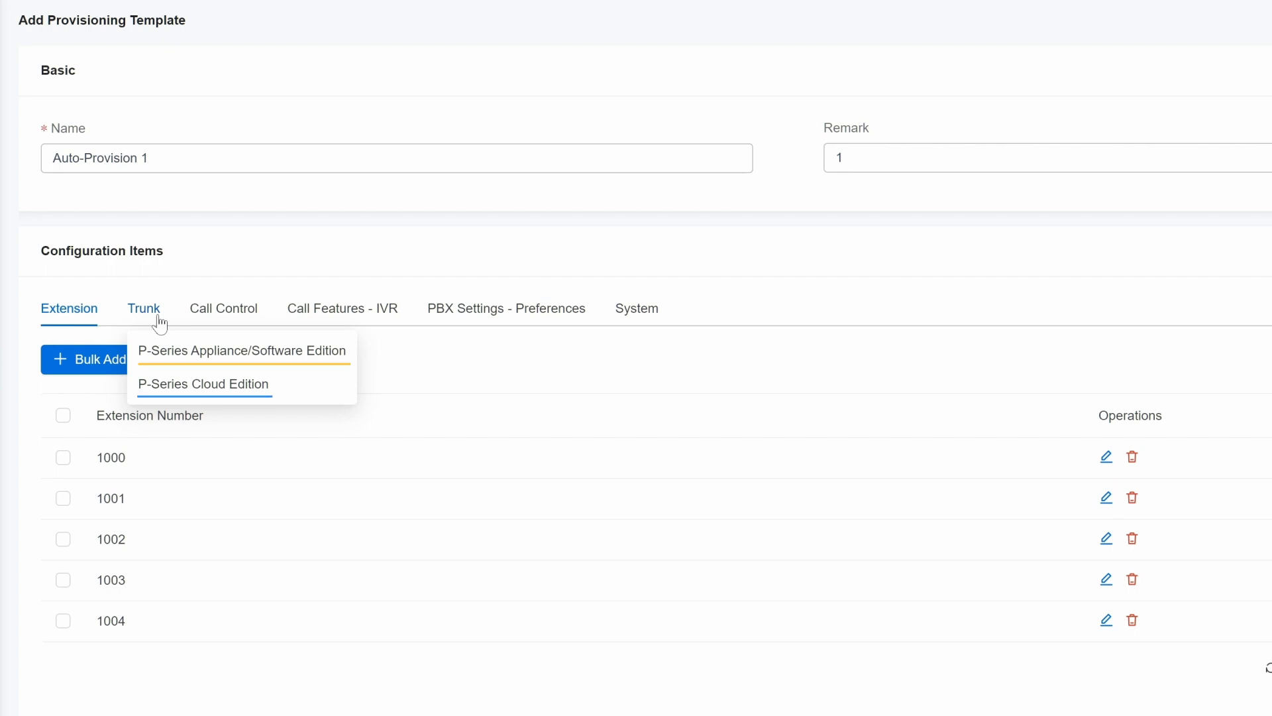
Review the template's P-Series Appliance/Software Edition trunks and IVR items, both empty.
{"action": "left_click", "coordinate": [241, 351]}
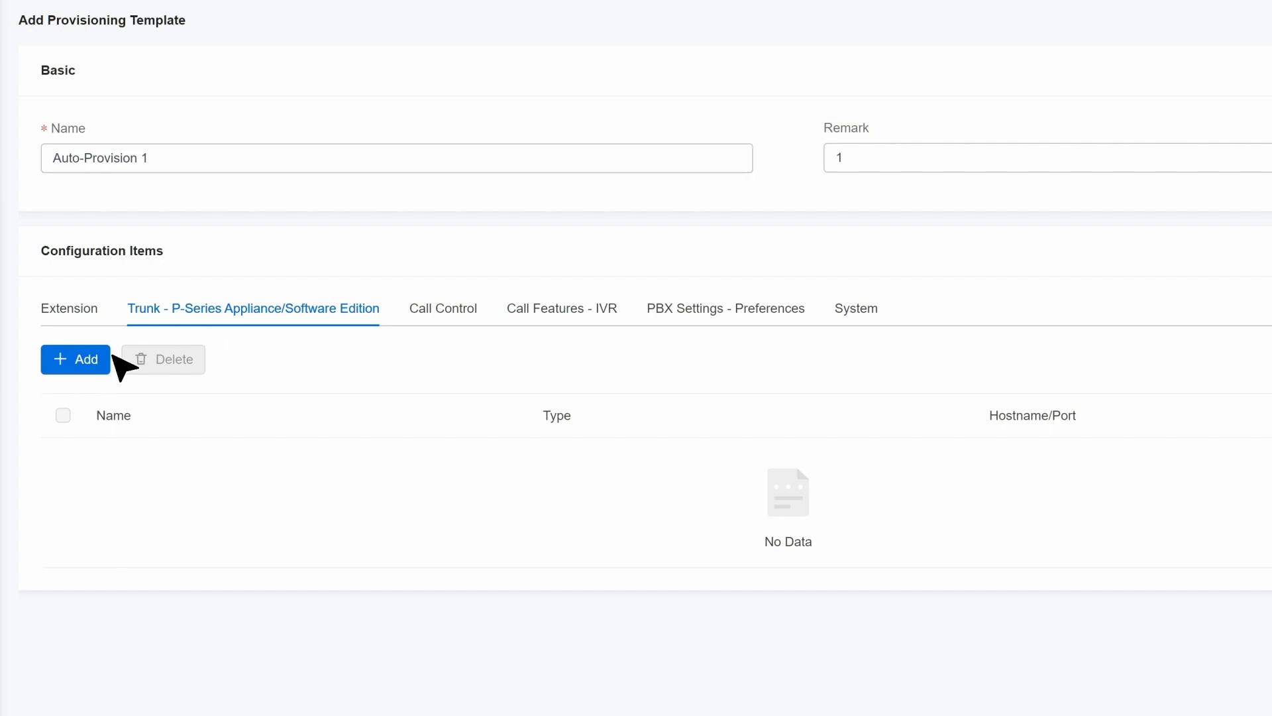
{"action": "left_click", "coordinate": [74, 358]}
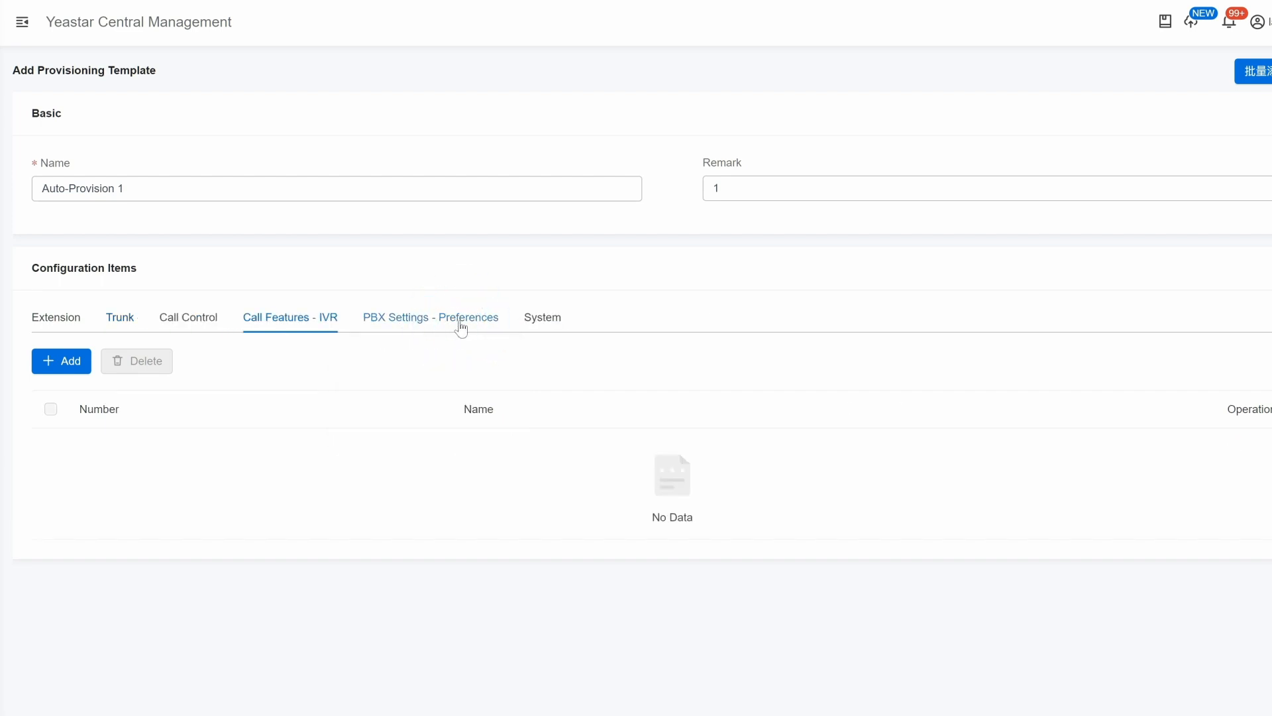
Check the PBX Preferences items and save the Auto-Provision 1 template.
{"action": "left_click", "coordinate": [431, 317]}
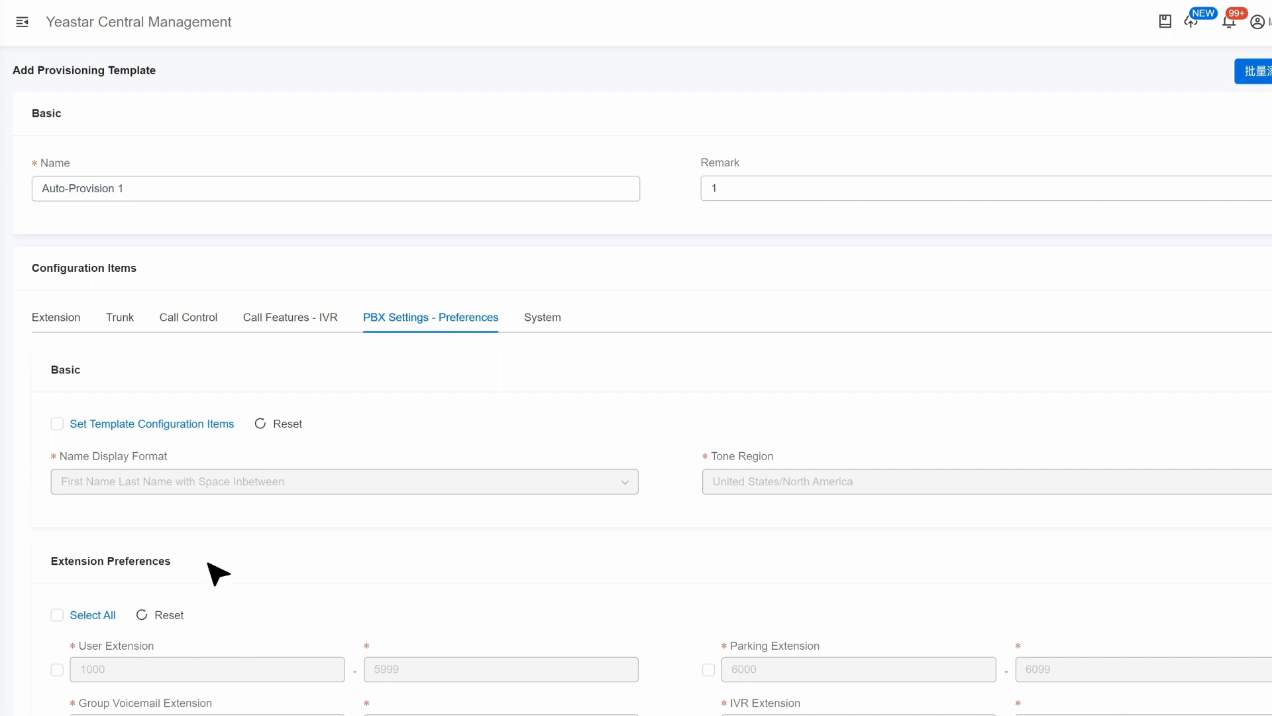
{"action": "left_click", "coordinate": [1263, 72]}
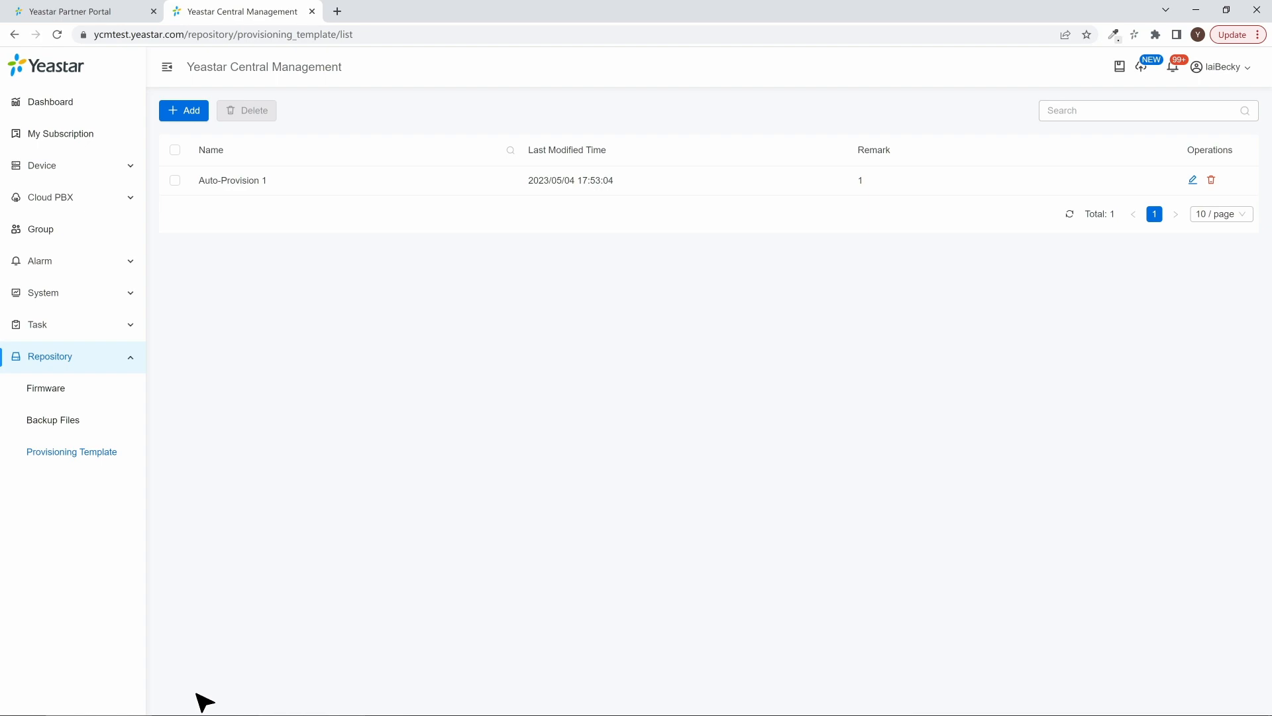
Enable Allow Provisioning via Template on cloud PBX PCE01, then go to My Devices.
{"action": "left_click", "coordinate": [52, 198]}
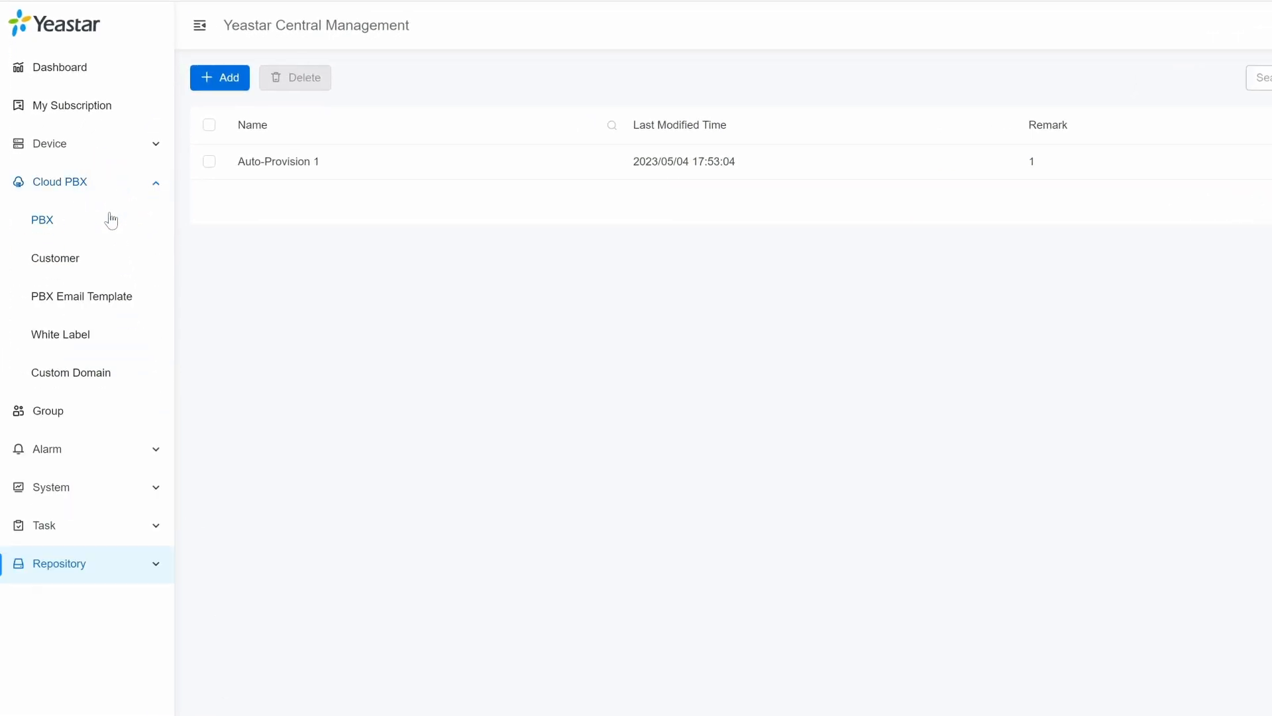
{"action": "left_click", "coordinate": [219, 77]}
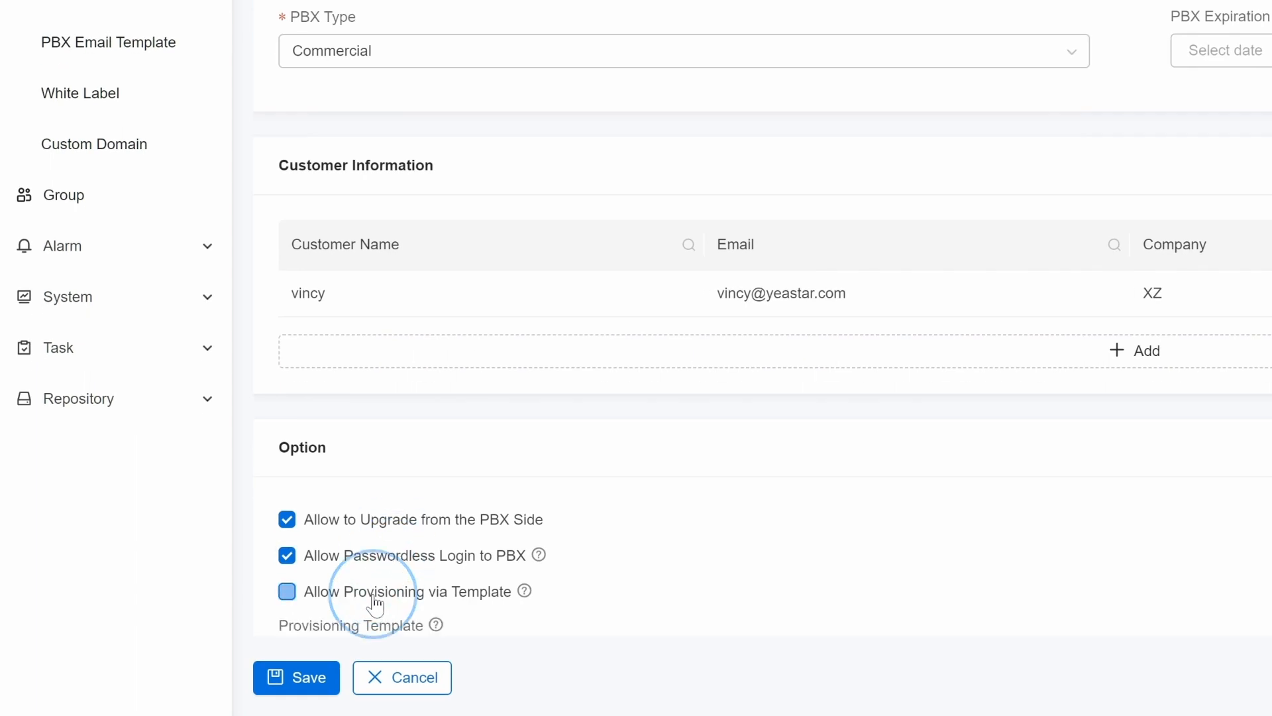
{"action": "left_click", "coordinate": [296, 677]}
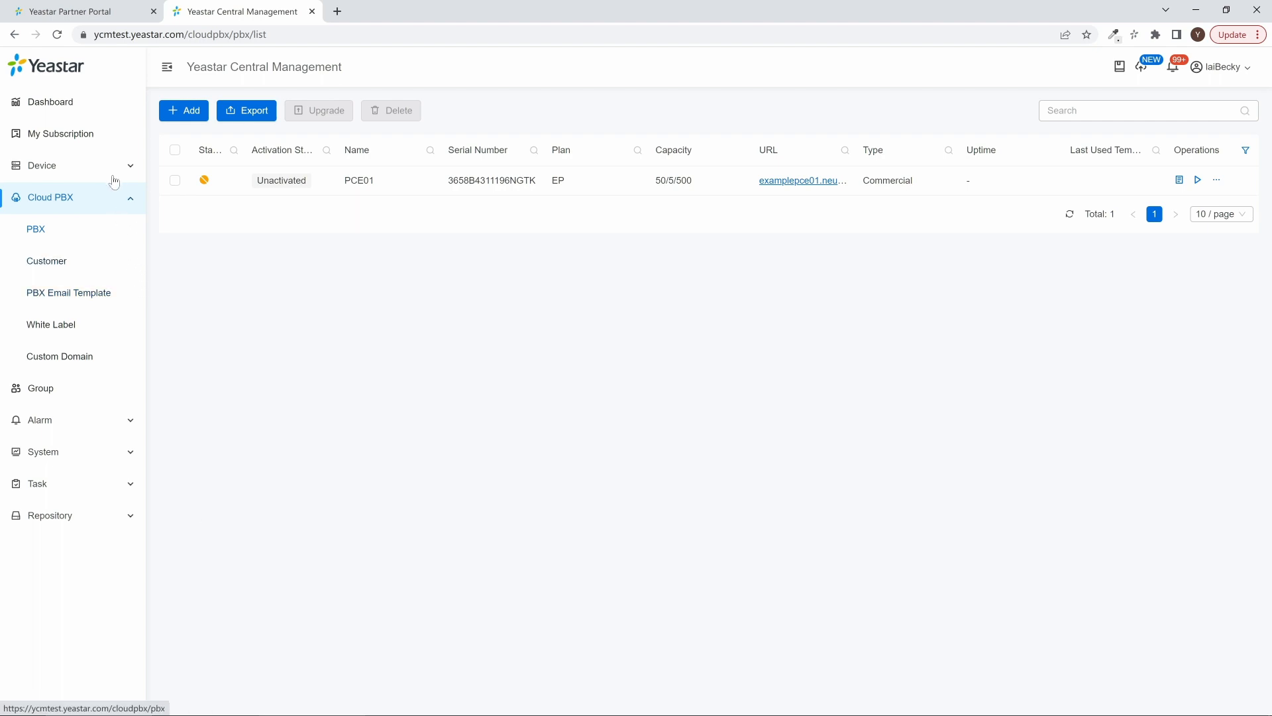
{"action": "left_click", "coordinate": [41, 166]}
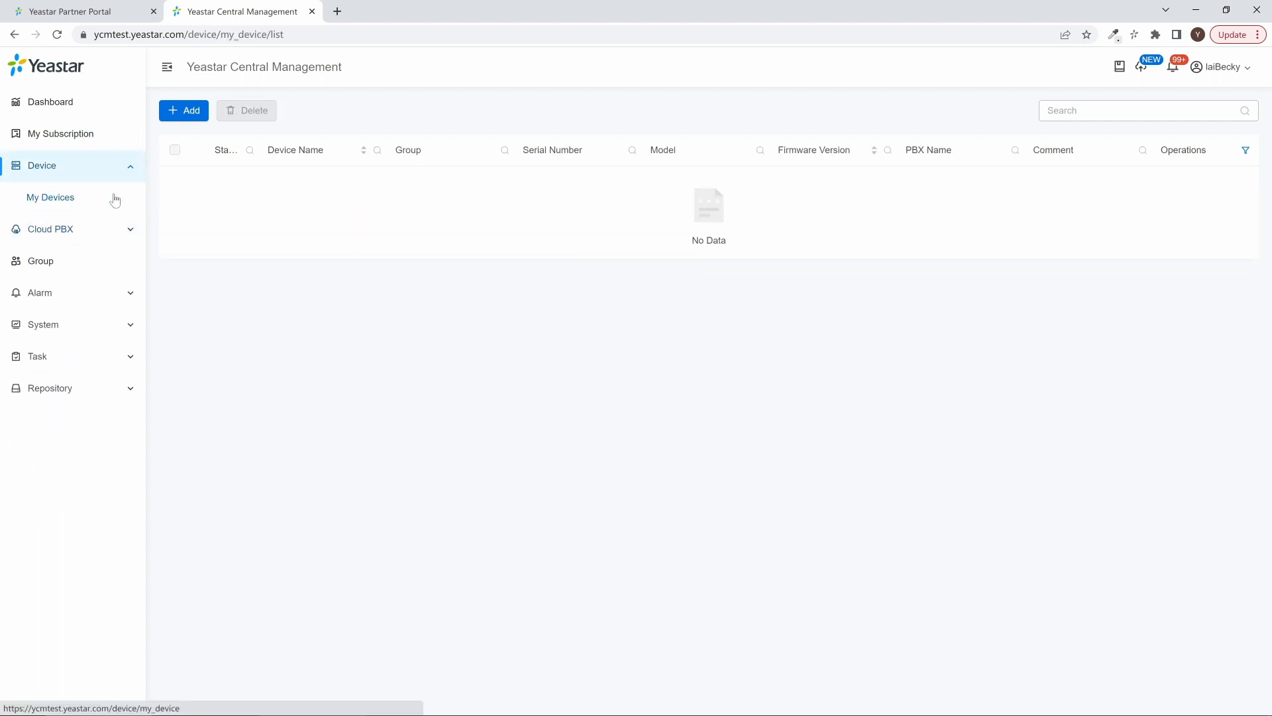
Add device P570 with serial number, MAC and template Auto-Provision 1, copying its authentication code.
{"action": "left_click", "coordinate": [183, 111]}
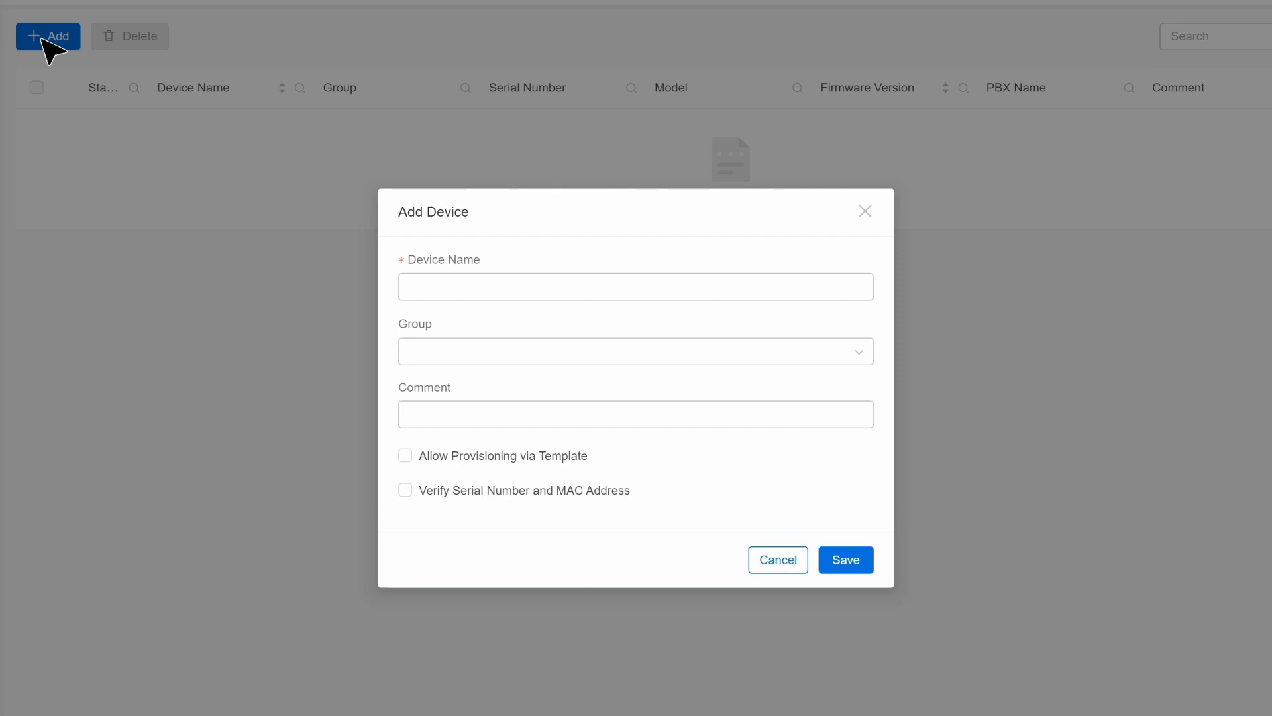
{"action": "type", "text": "P570"}
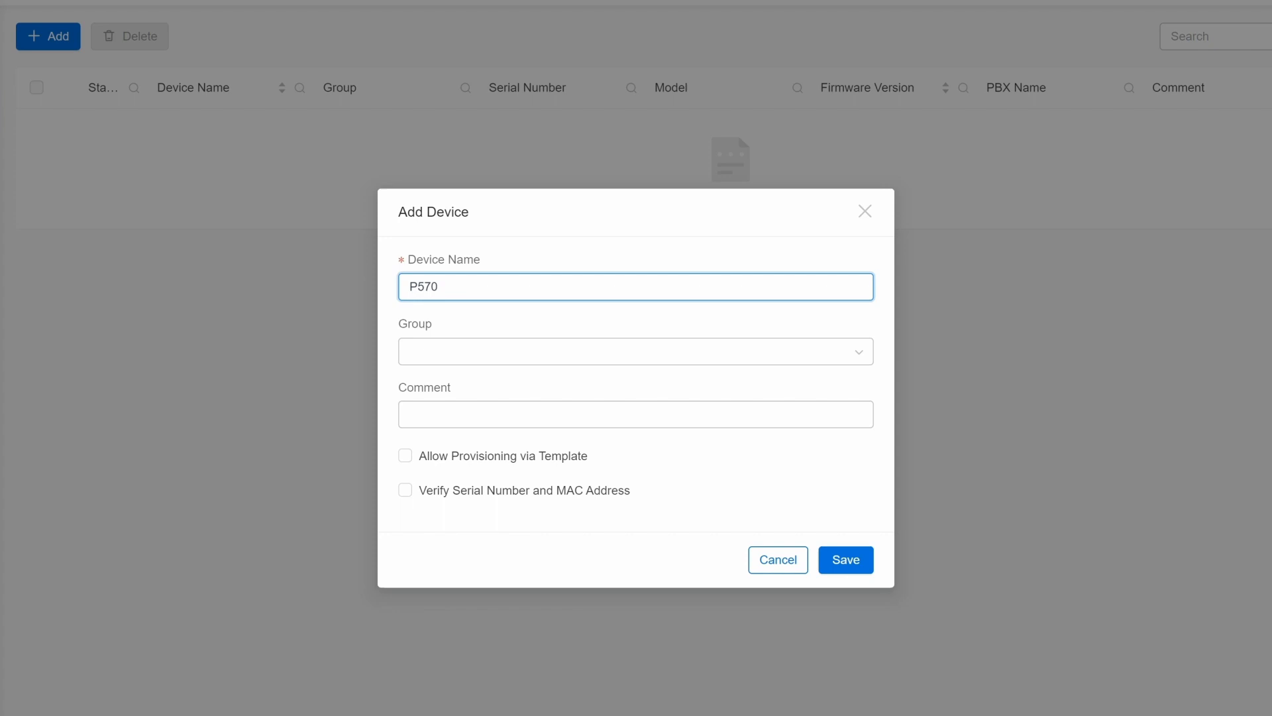
{"action": "left_click", "coordinate": [404, 455]}
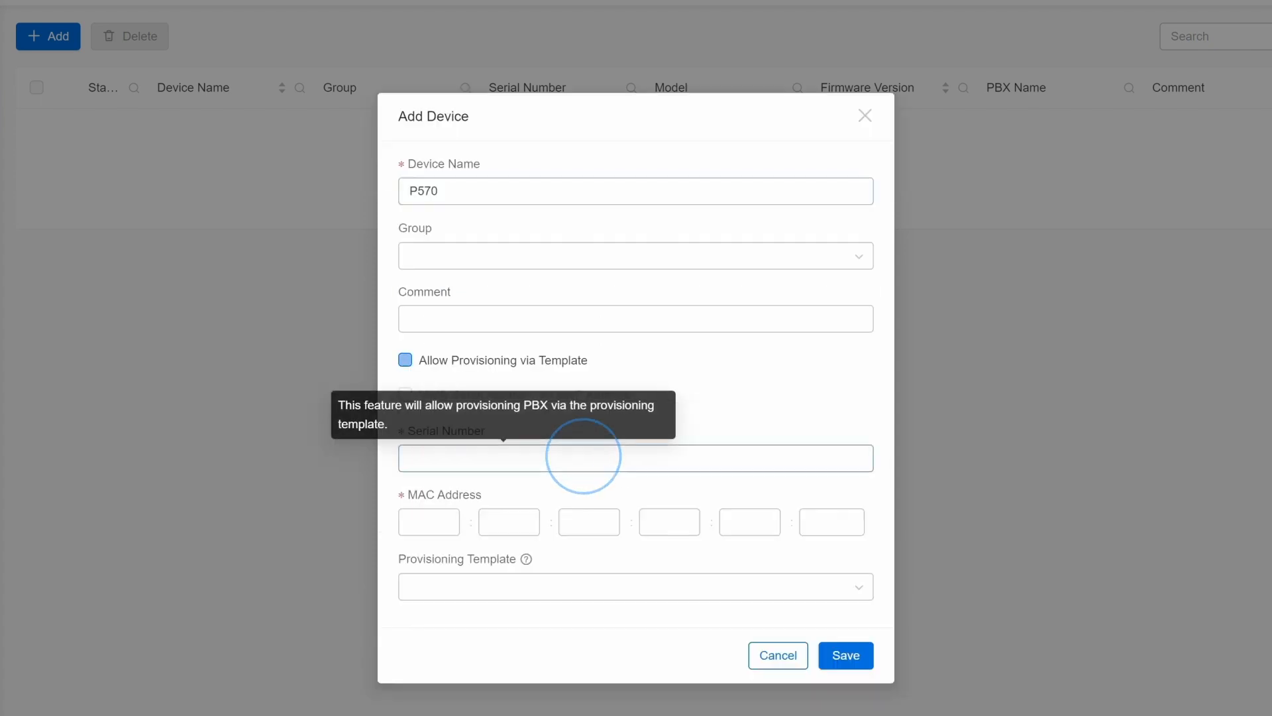
{"action": "left_click", "coordinate": [404, 359]}
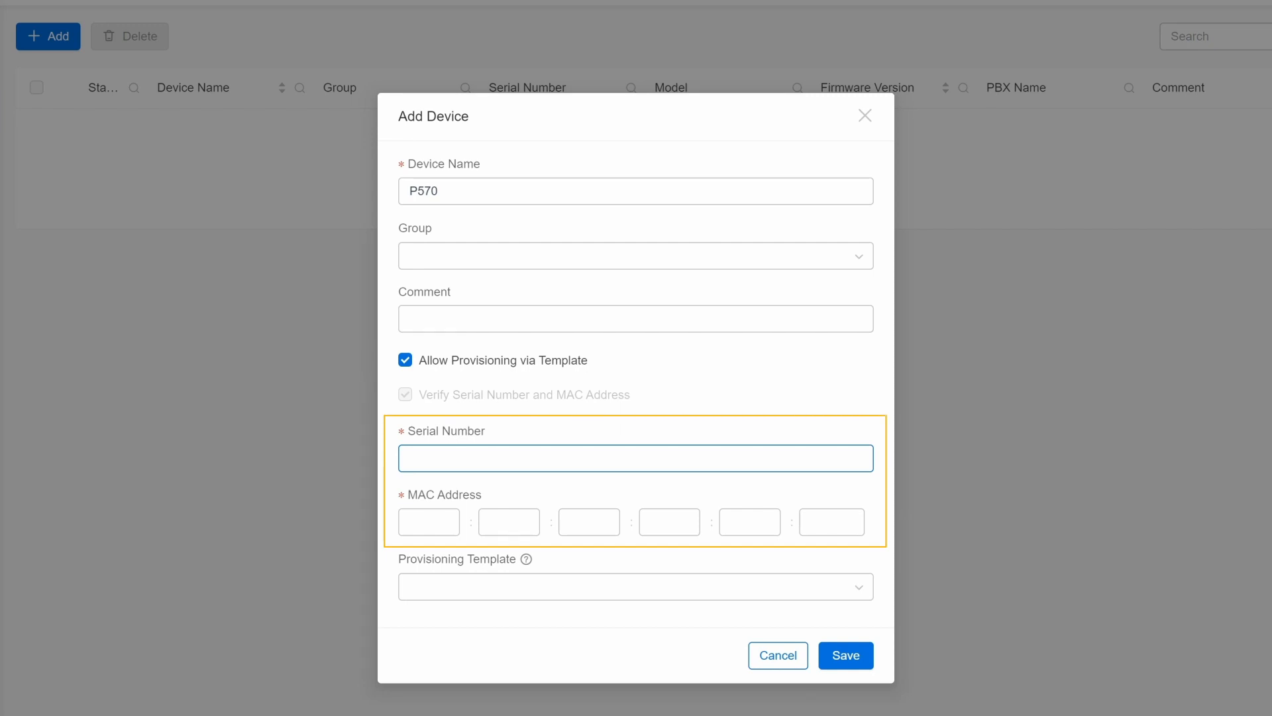
{"action": "left_click", "coordinate": [635, 458]}
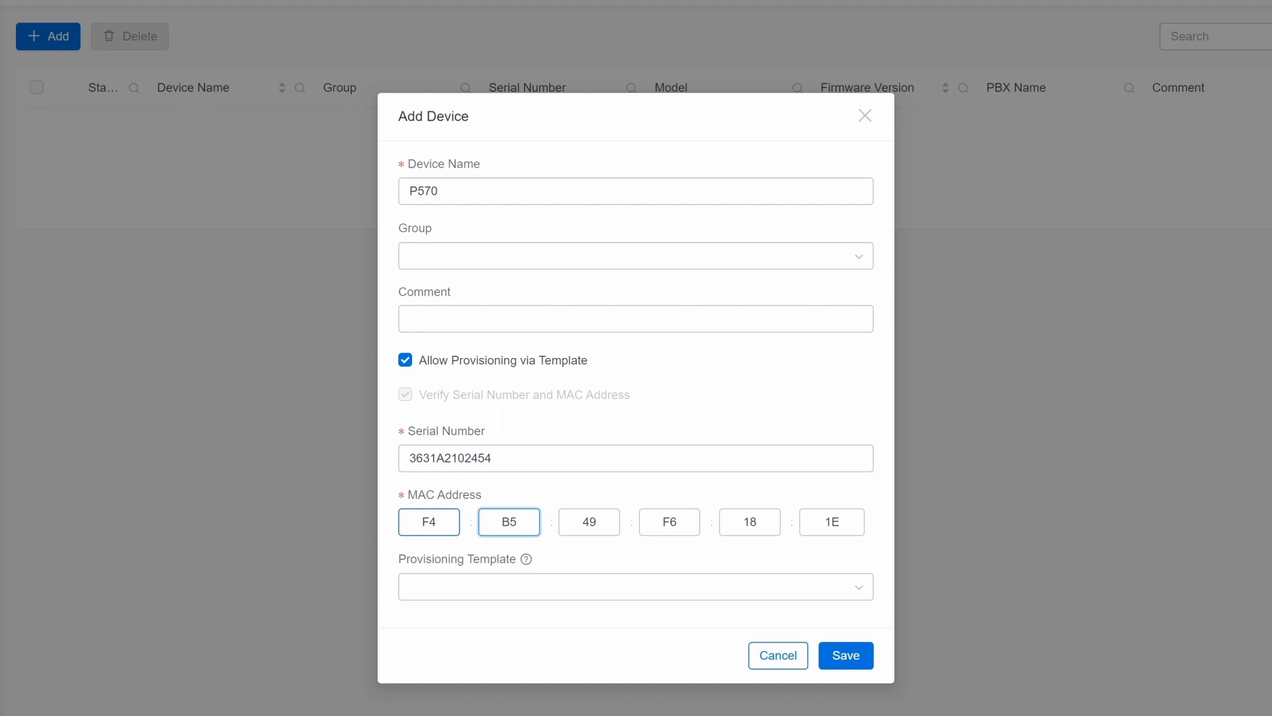
{"action": "left_click", "coordinate": [635, 586]}
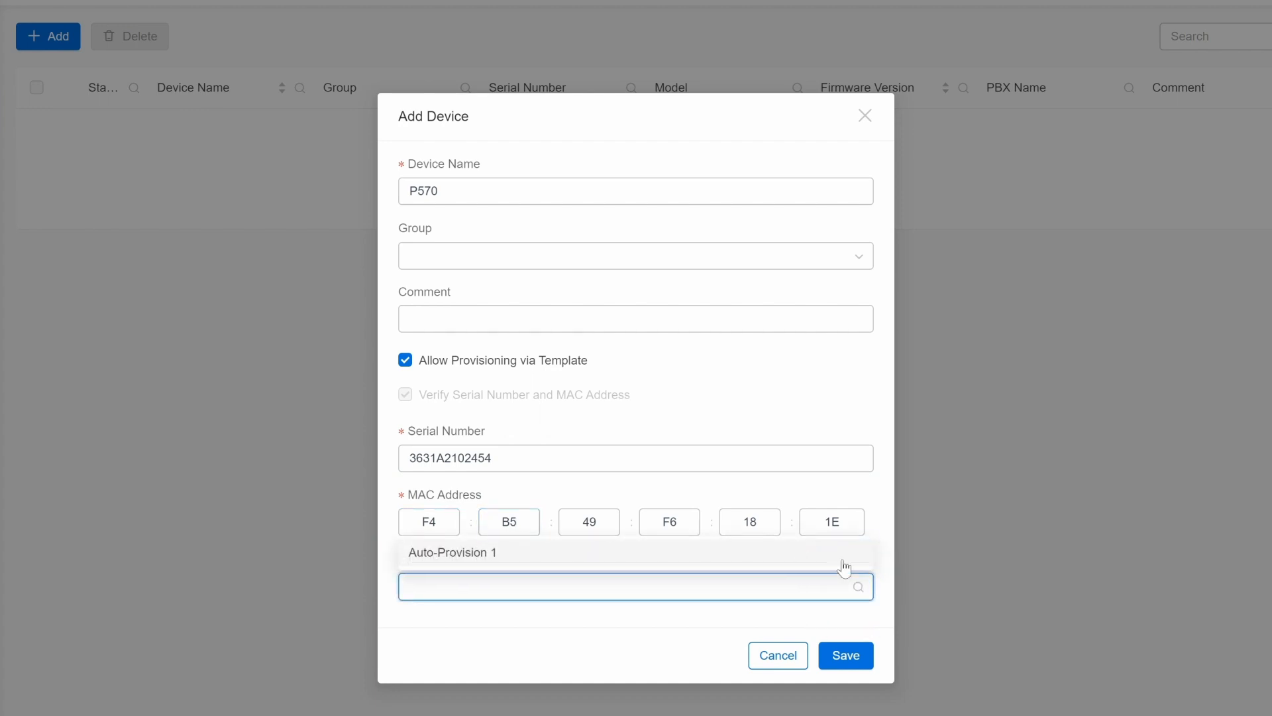
{"action": "left_click", "coordinate": [845, 655]}
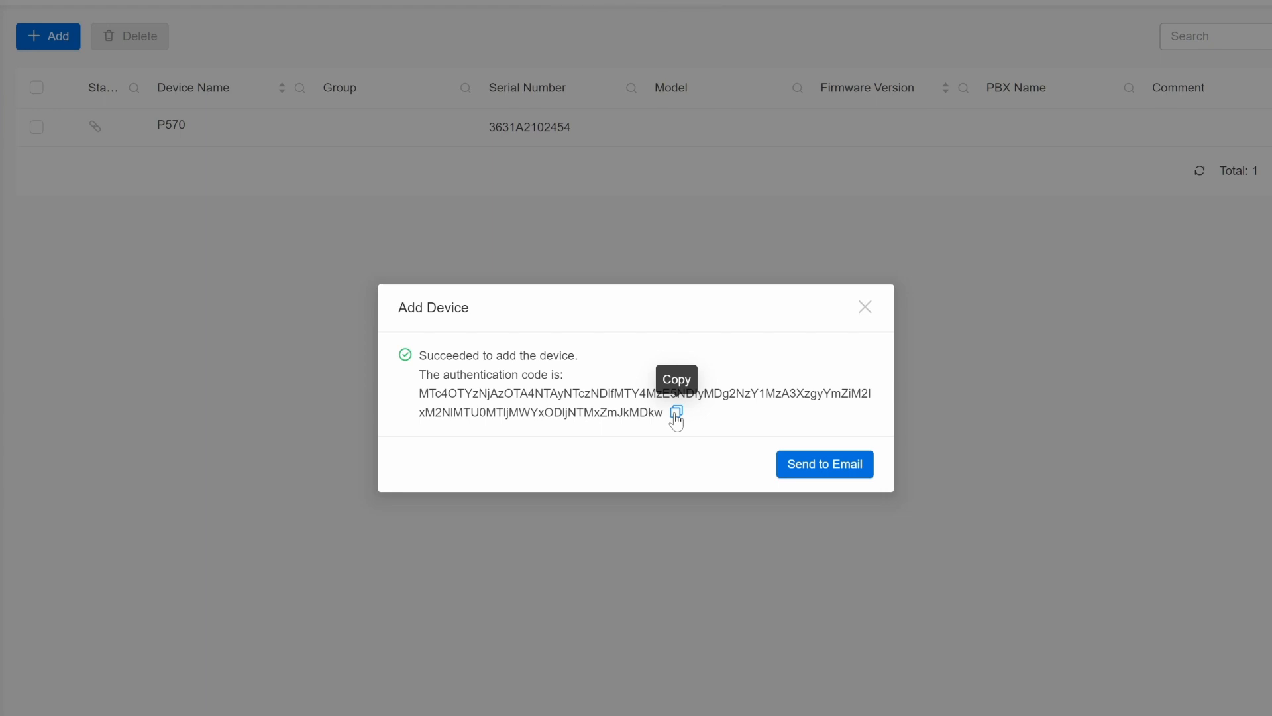
{"action": "left_click", "coordinate": [370, 11]}
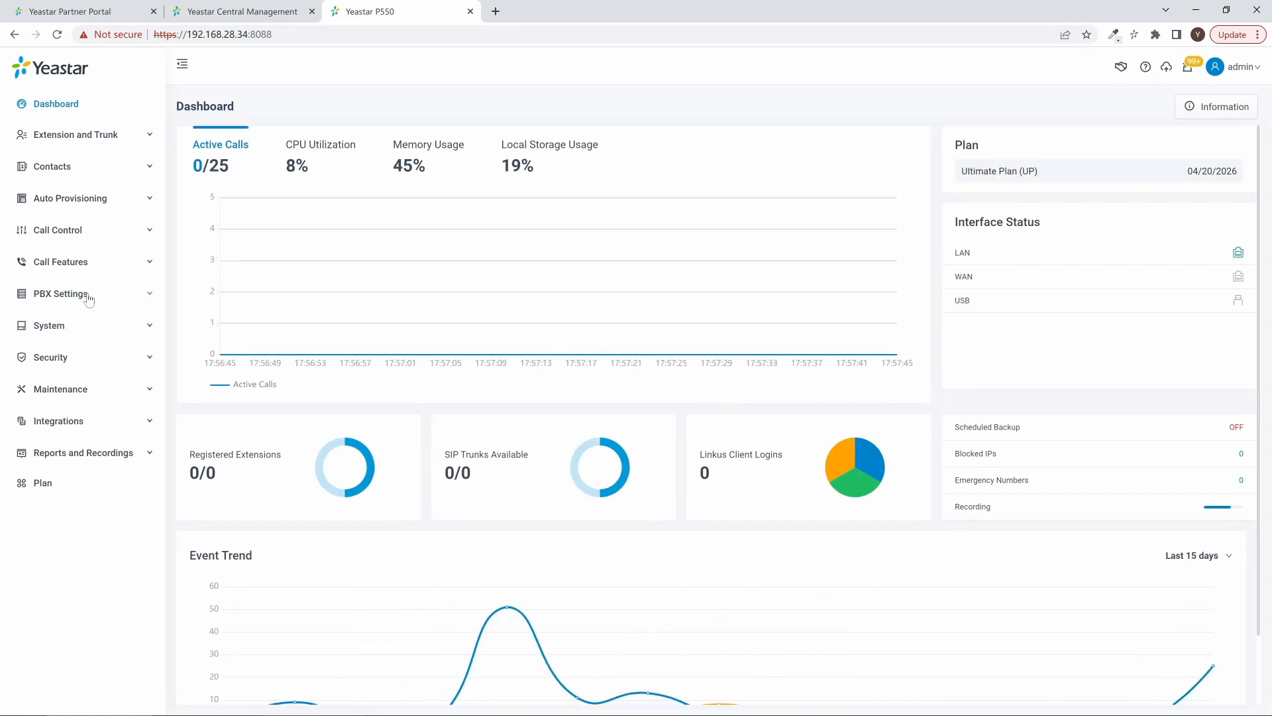
Save the copied authentication code in the P550's Remote Management settings and return to YCM.
{"action": "left_click", "coordinate": [79, 514]}
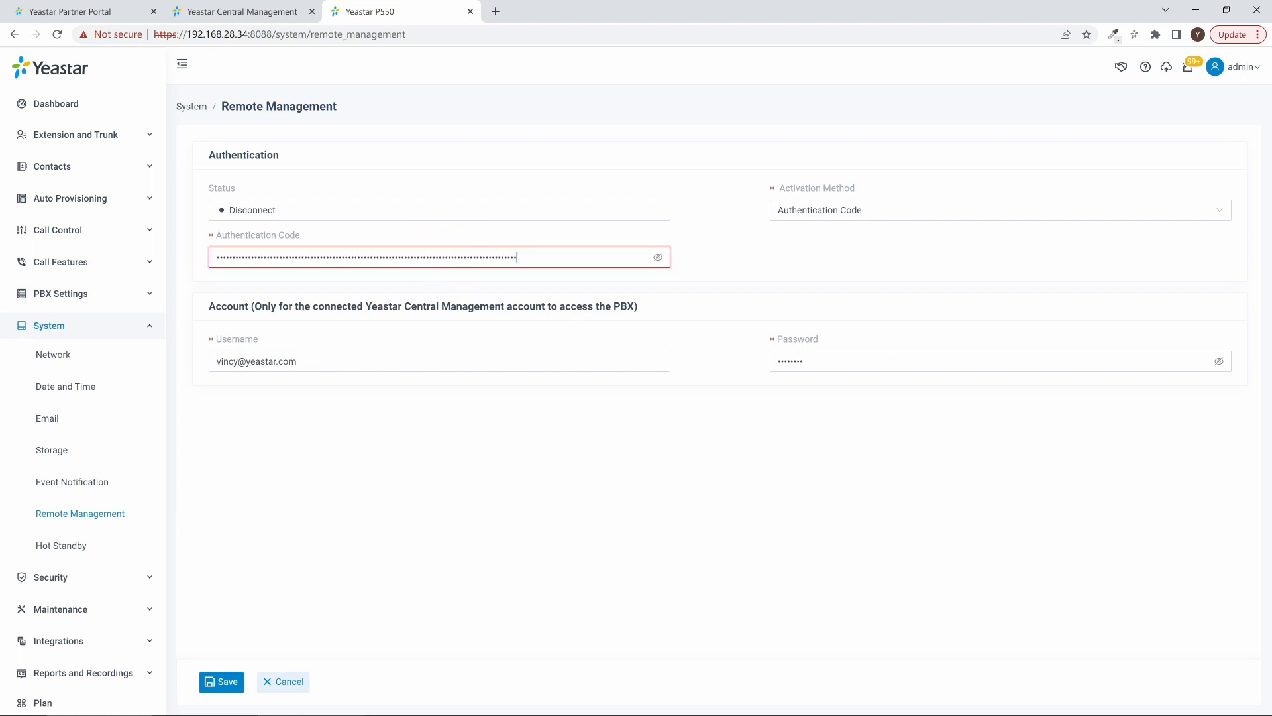
{"action": "left_click", "coordinate": [221, 680]}
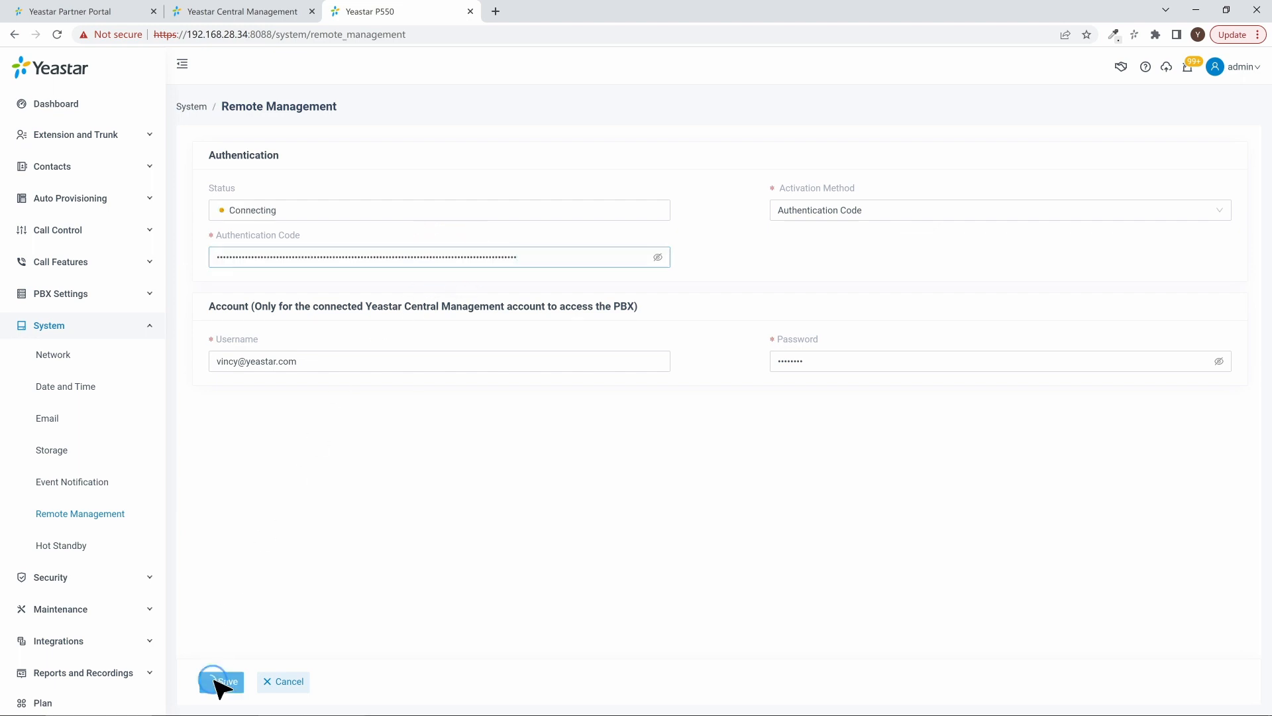
{"action": "left_click", "coordinate": [221, 681]}
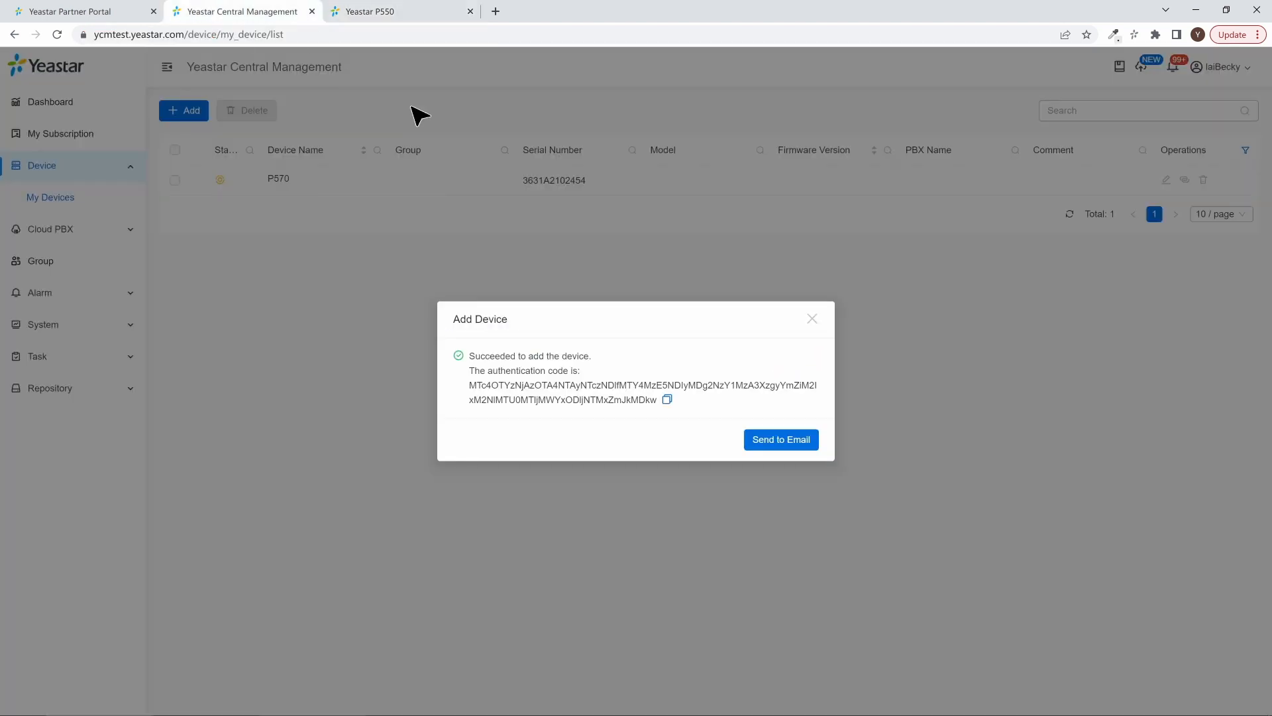
Dismiss the device-added notice and open Task > Scheduled Task.
{"action": "left_click", "coordinate": [811, 318]}
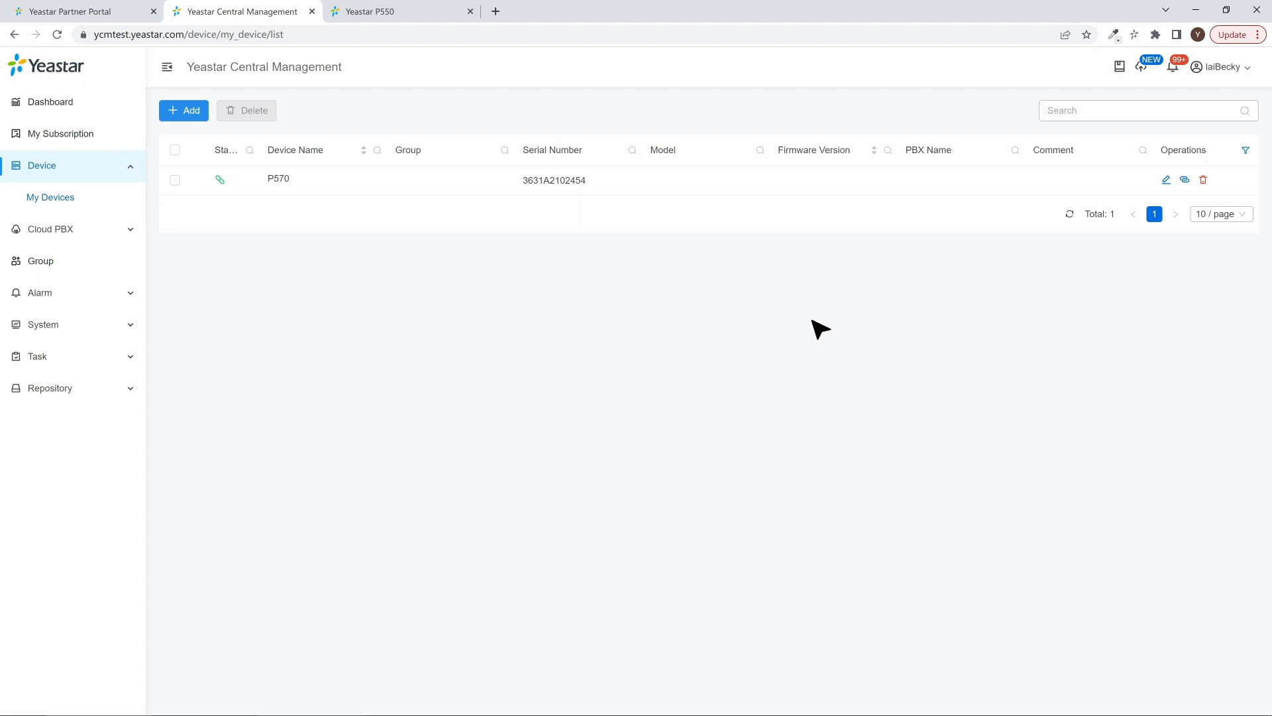
{"action": "mouse_move", "coordinate": [124, 364]}
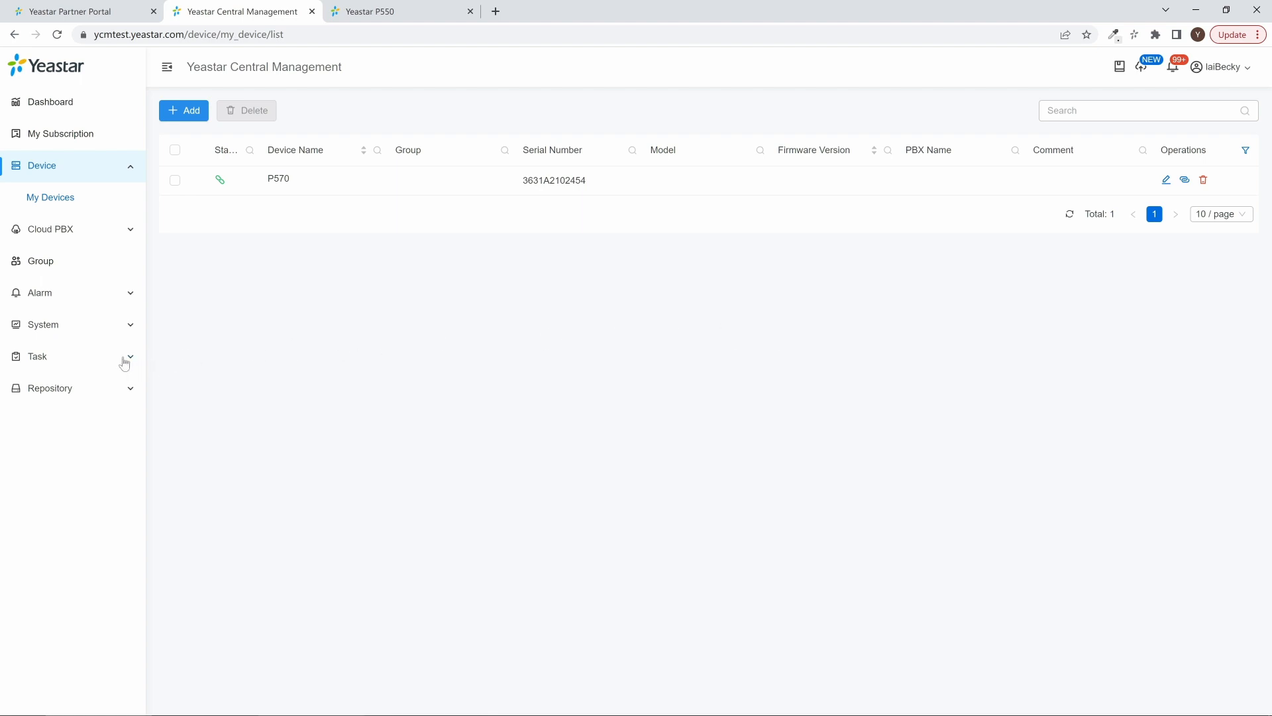
{"action": "left_click", "coordinate": [37, 355]}
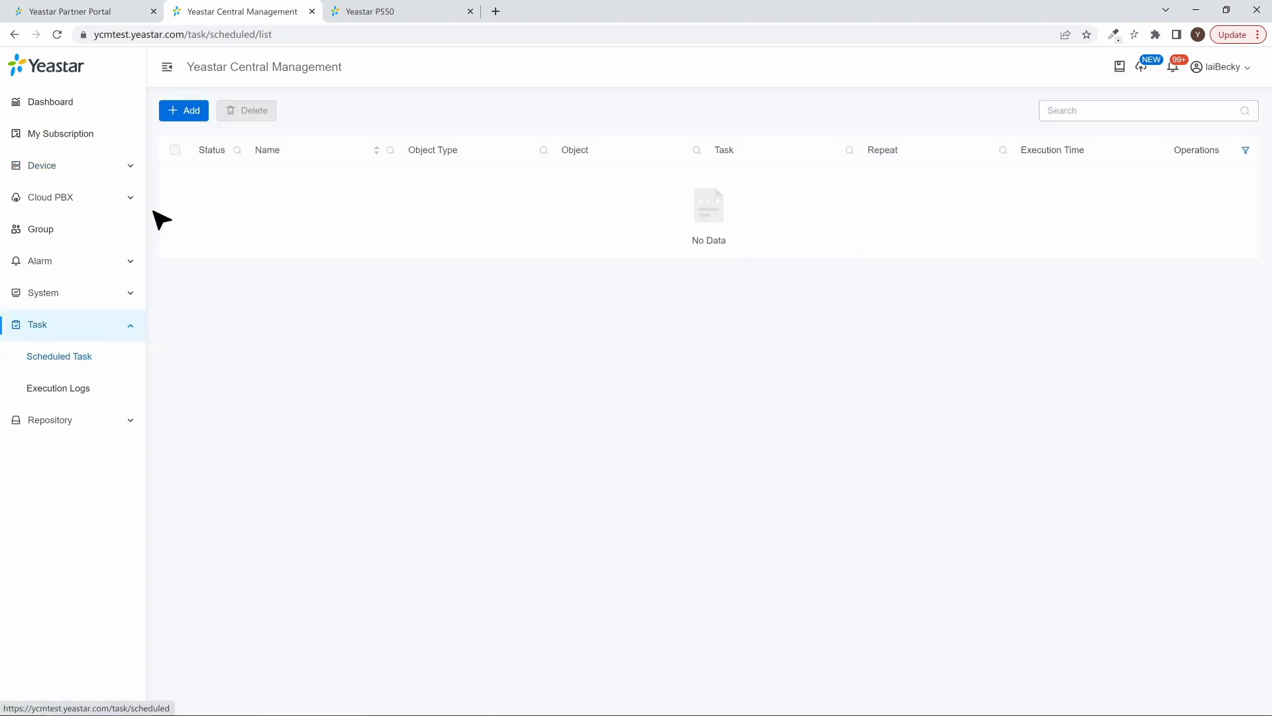
Add Task01: Provision, P-Series Appliance Edition, template Auto-Provision 1, immediately, targeting P570.
{"action": "left_click", "coordinate": [183, 110]}
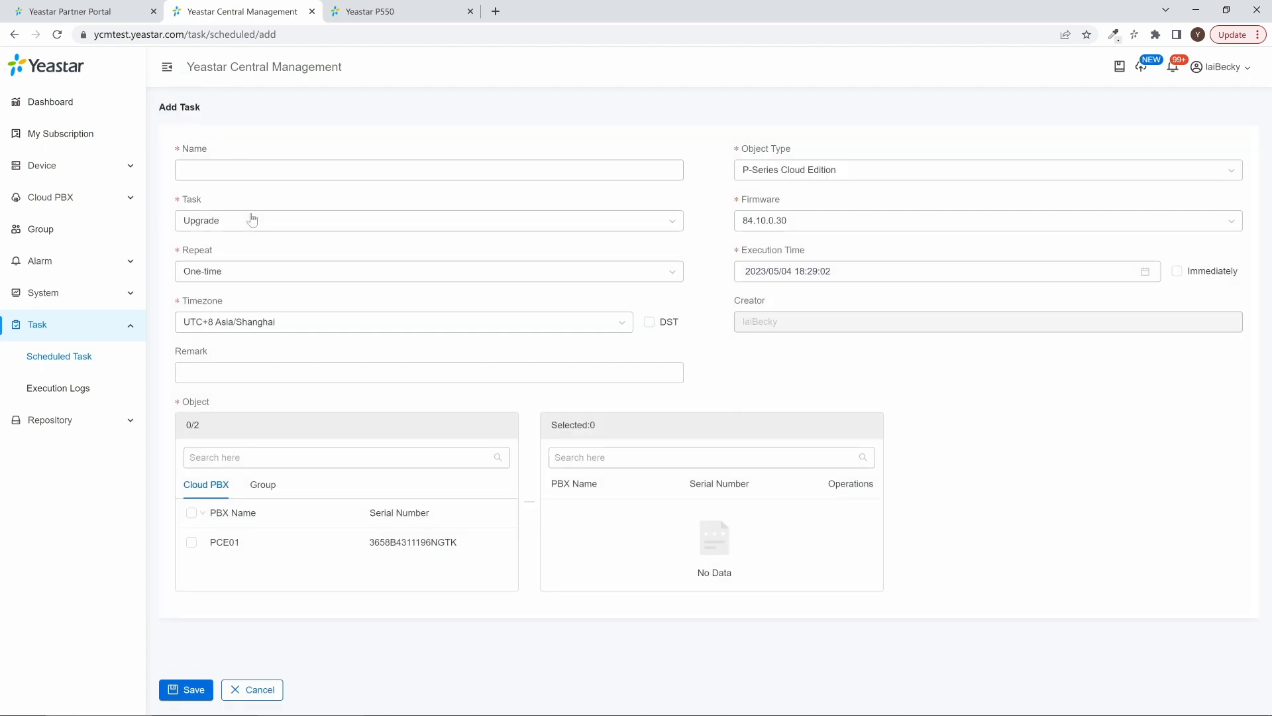
{"action": "left_click", "coordinate": [427, 220]}
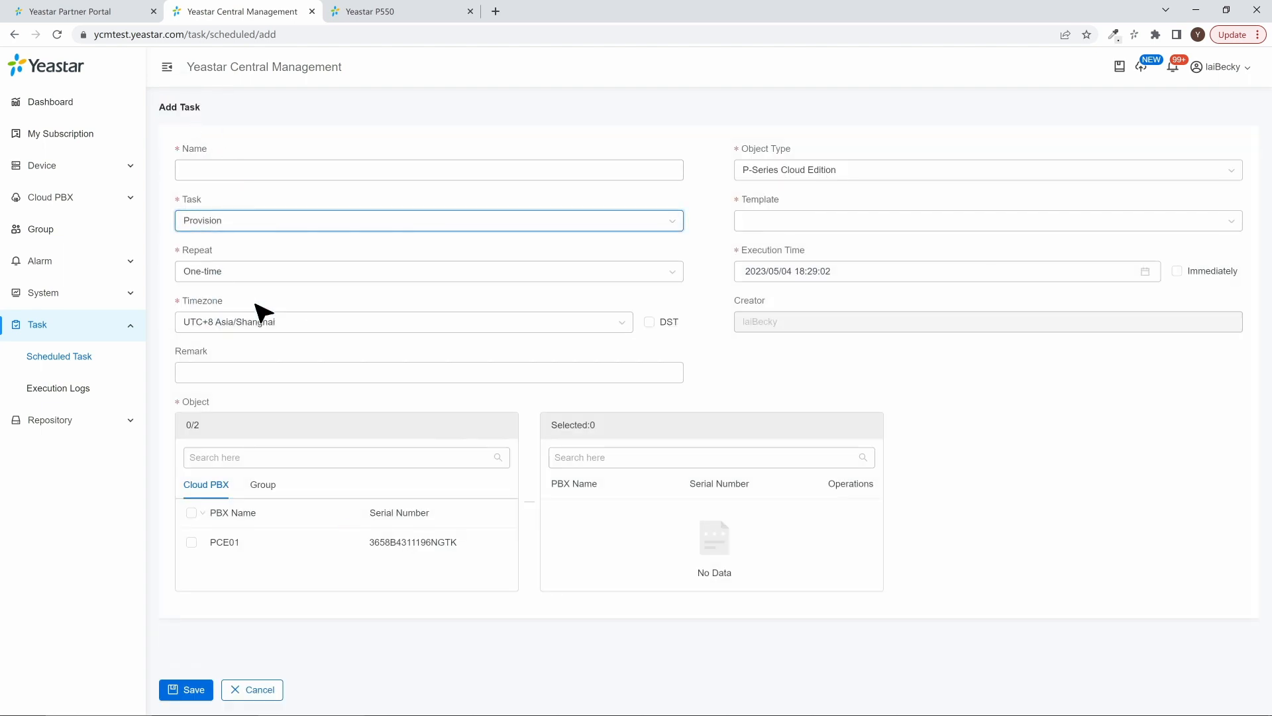
{"action": "type", "text": "Task01"}
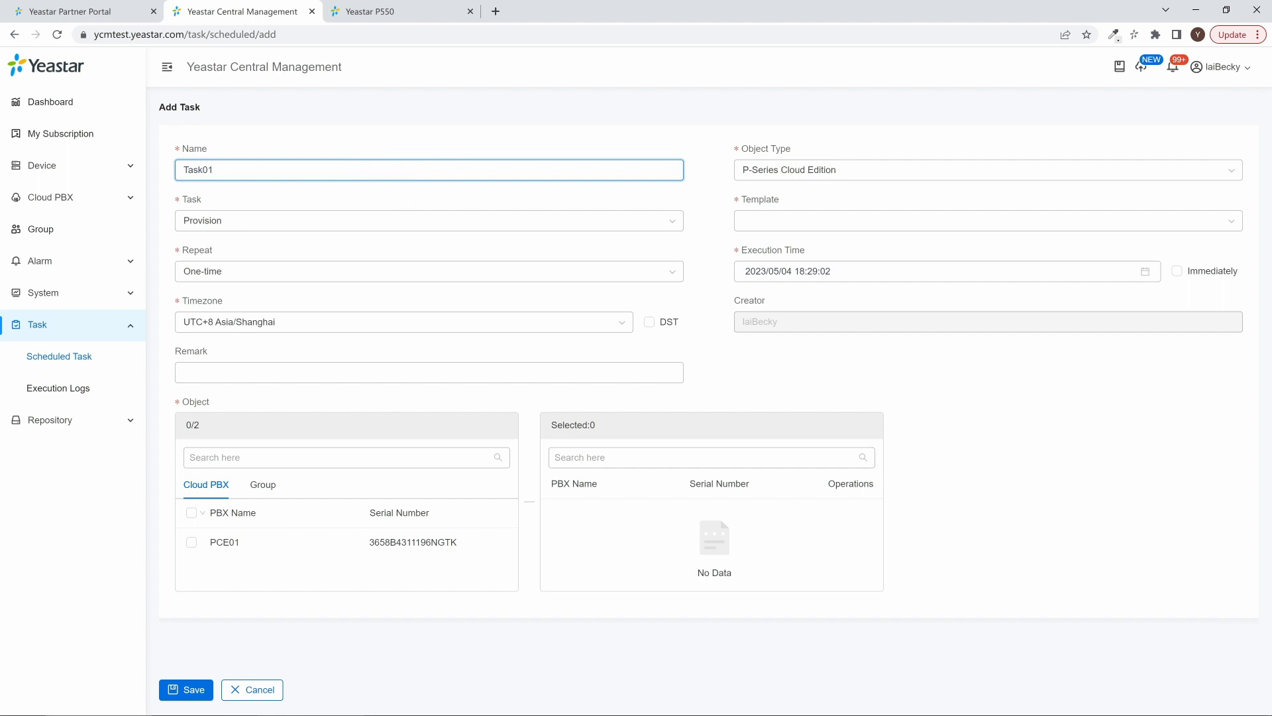
{"action": "left_click", "coordinate": [987, 170]}
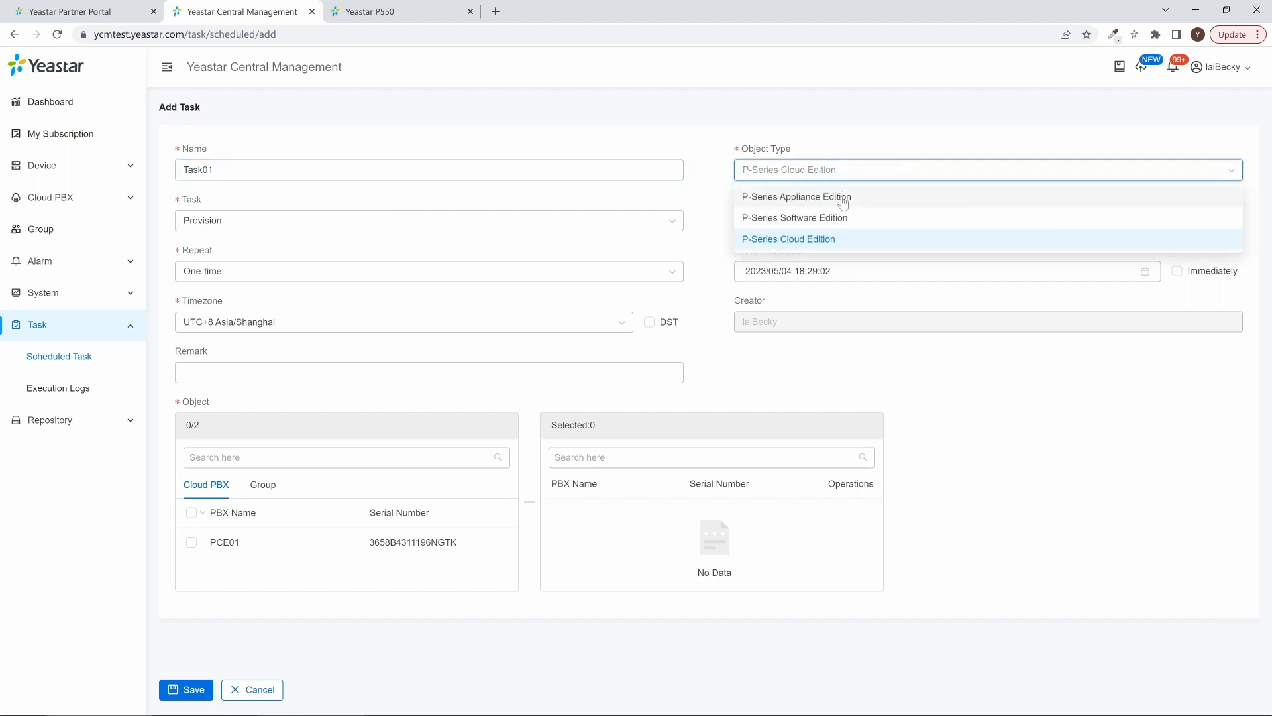
{"action": "left_click", "coordinate": [795, 197]}
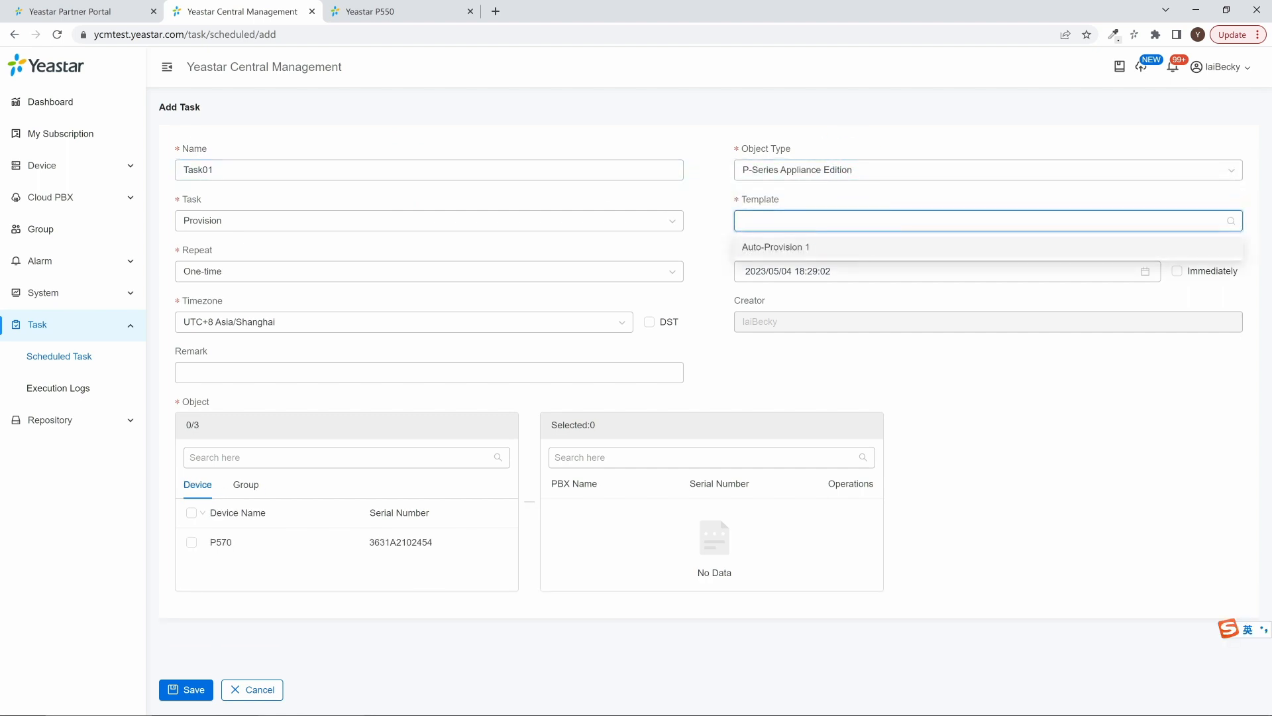
{"action": "left_click", "coordinate": [774, 247]}
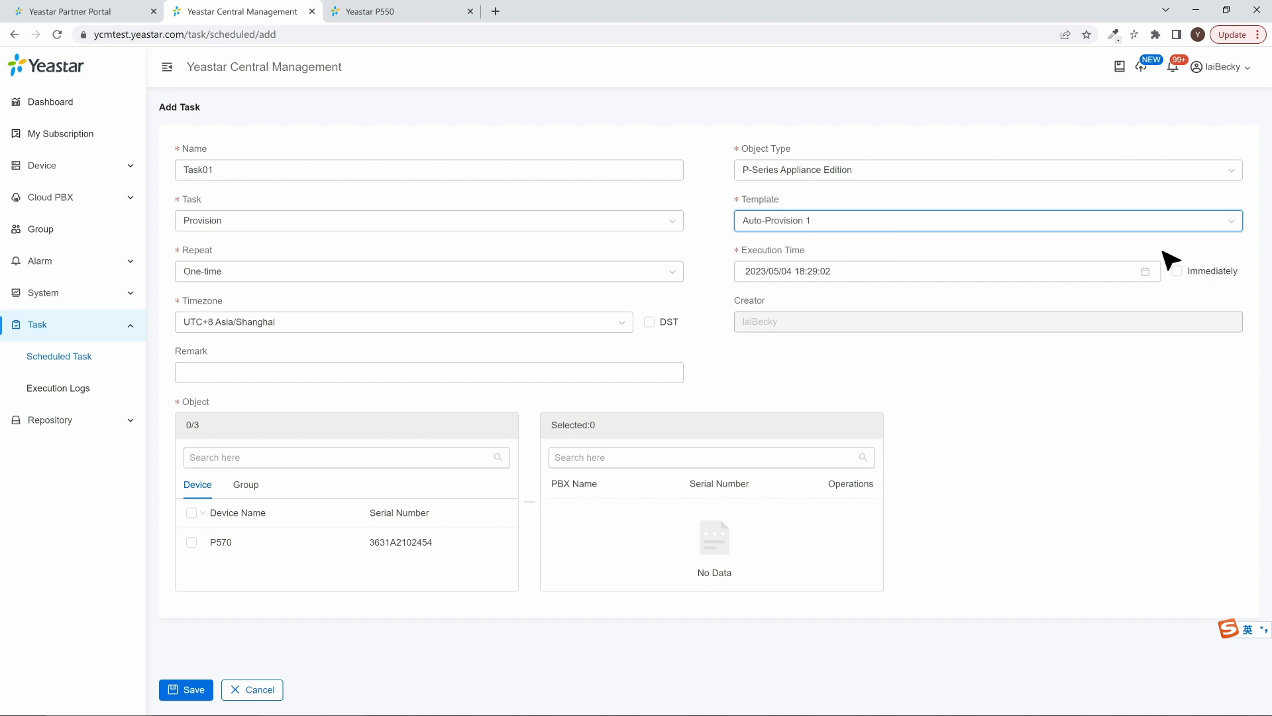
{"action": "left_click", "coordinate": [1177, 270]}
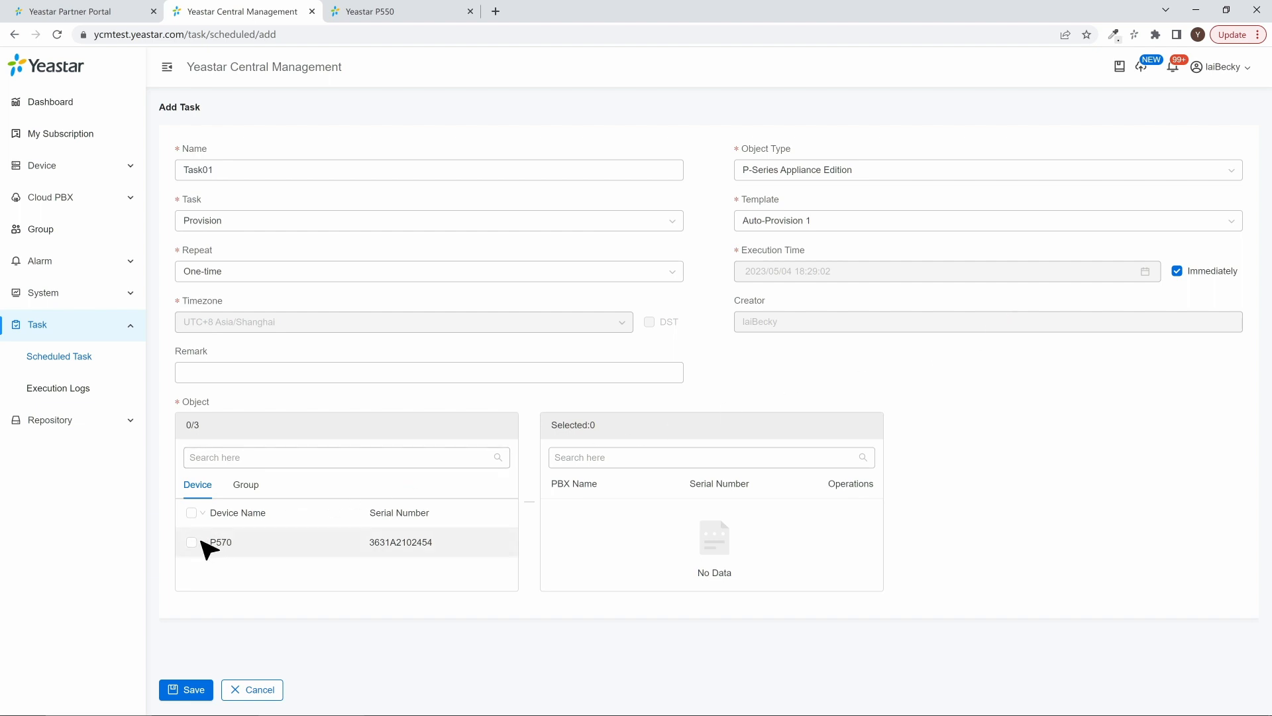
{"action": "left_click", "coordinate": [190, 542]}
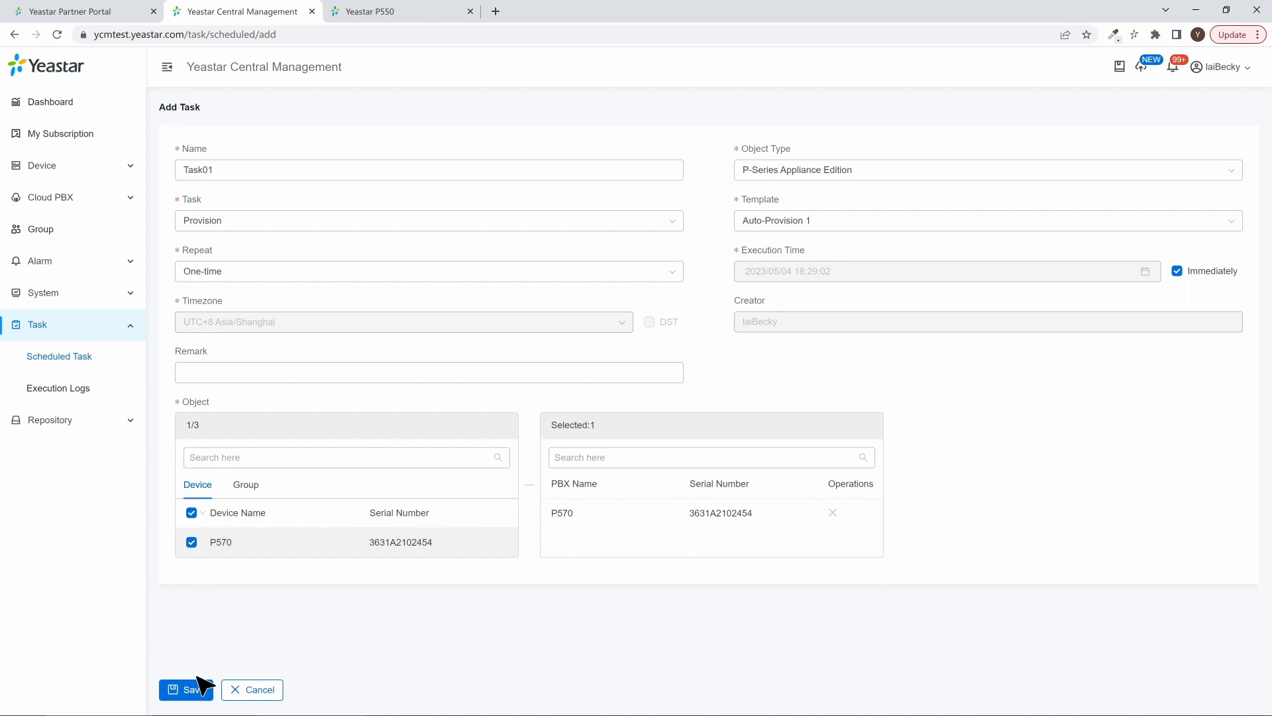
{"action": "left_click", "coordinate": [187, 689]}
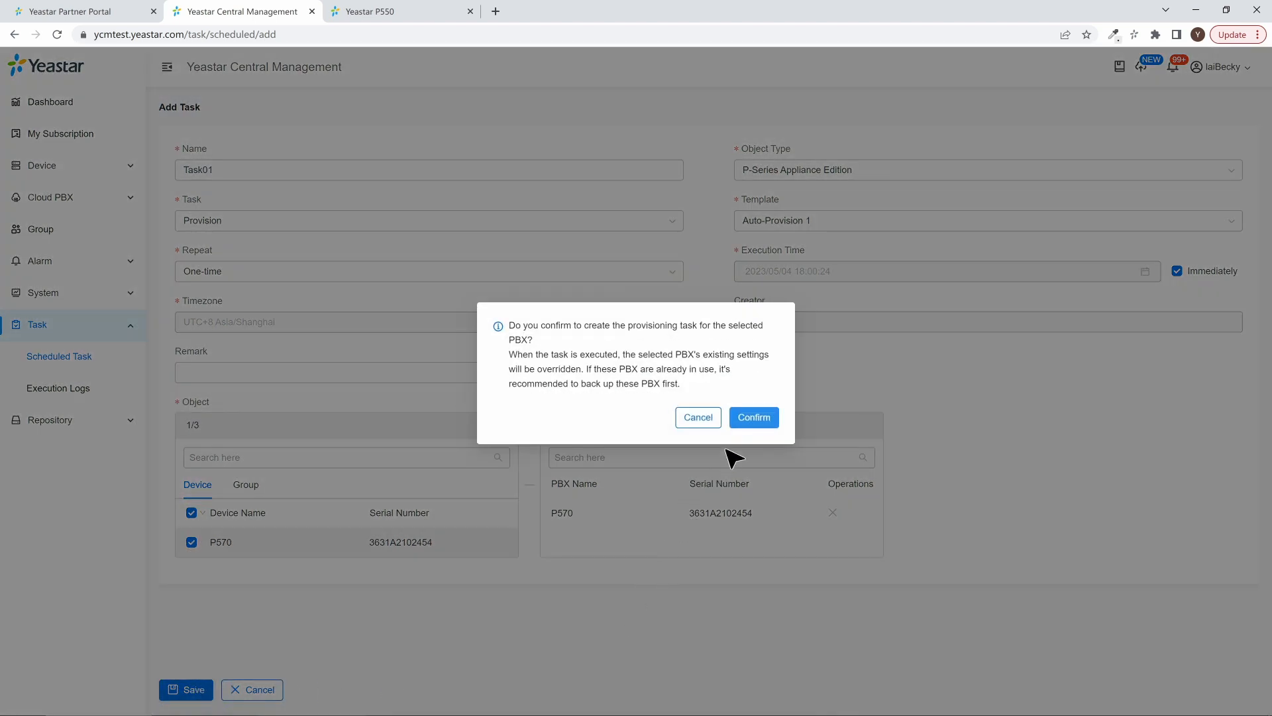
{"action": "left_click", "coordinate": [753, 416]}
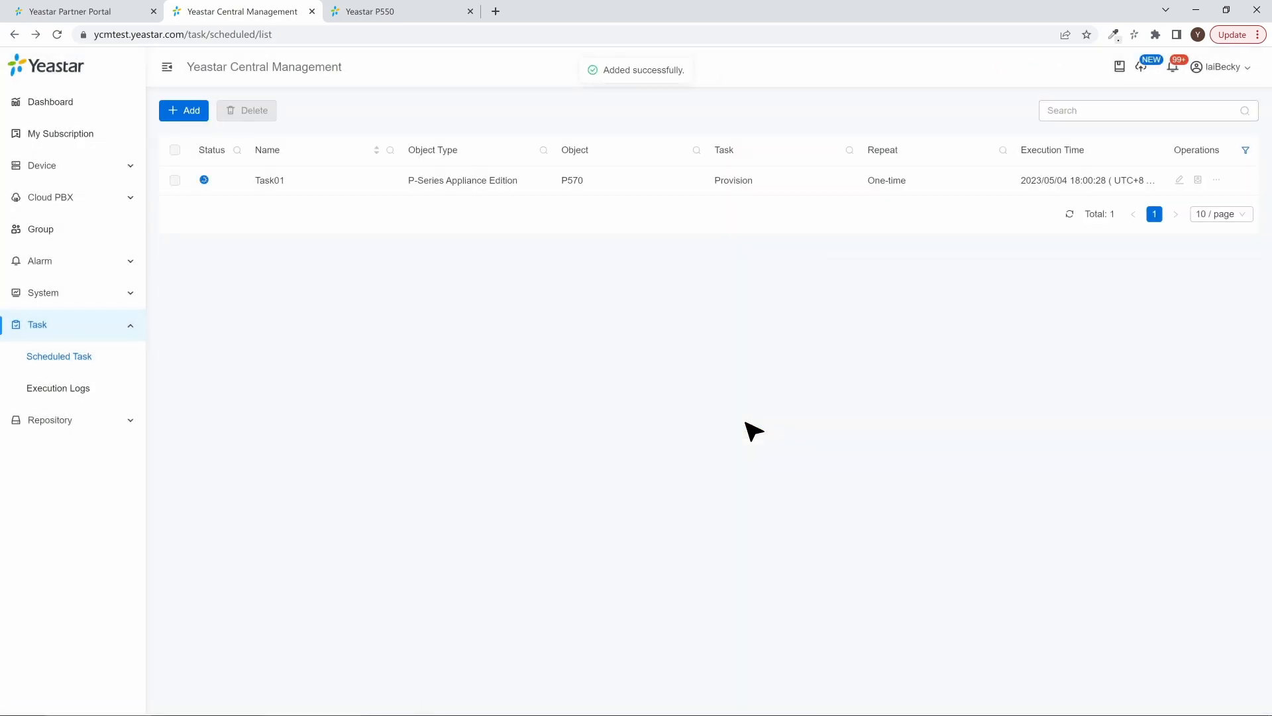